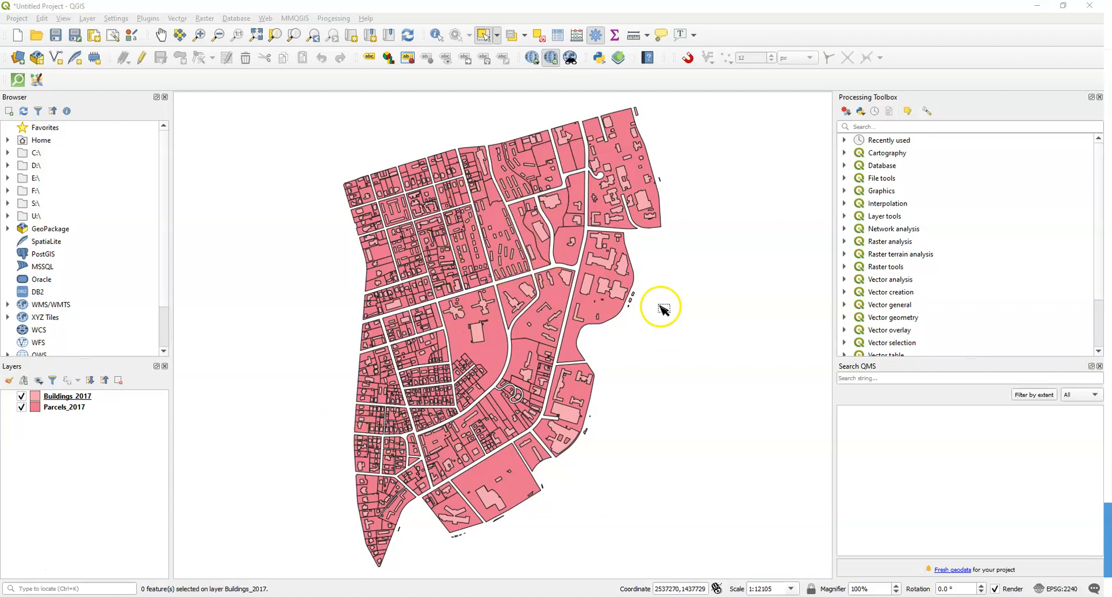
mouse_move(603, 344)
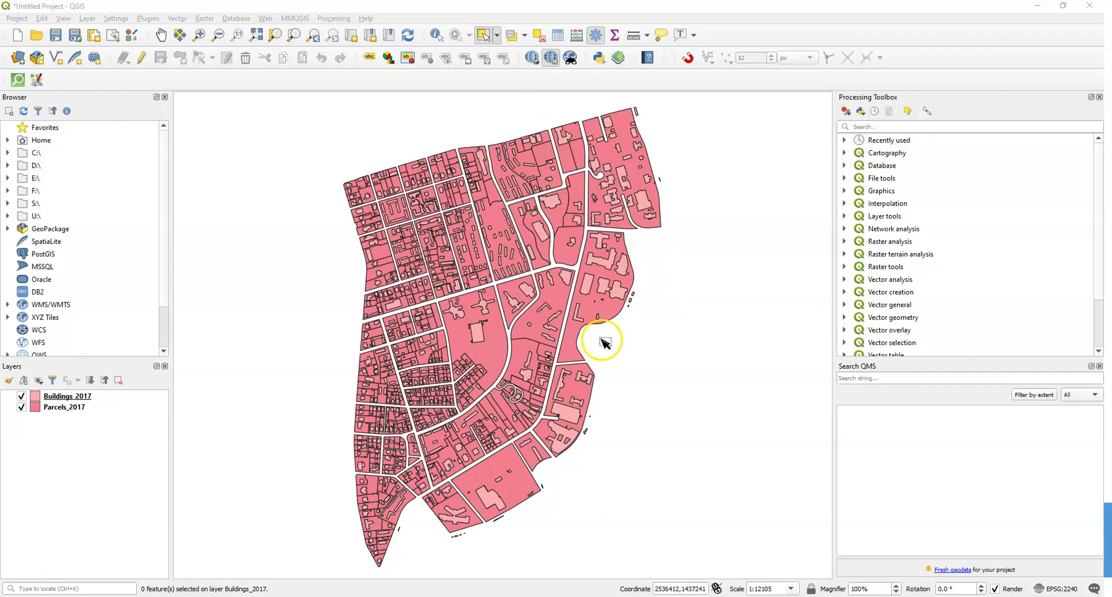
mouse_move(619, 212)
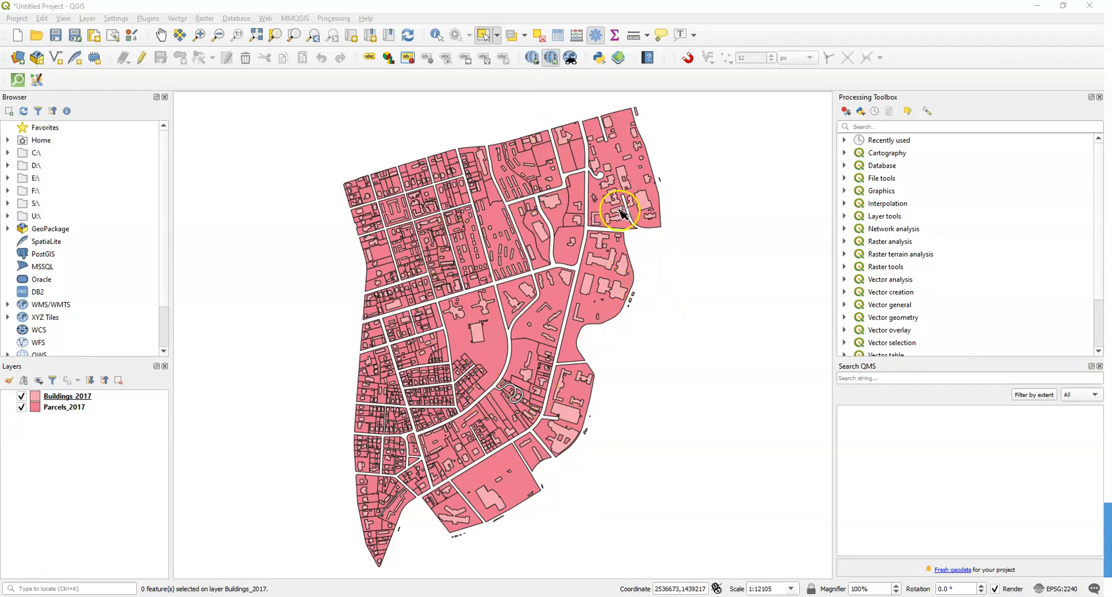
mouse_move(467, 486)
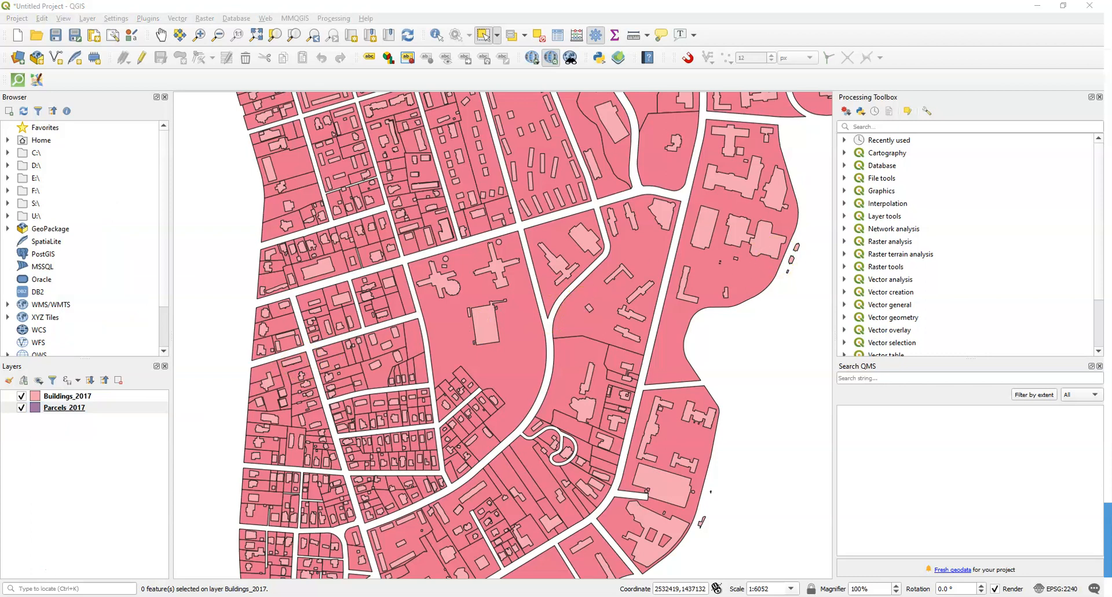
- Recolour the Parcels_2017 fill from pink to a muted greyish blue on the colour wheel
double_click(64, 407)
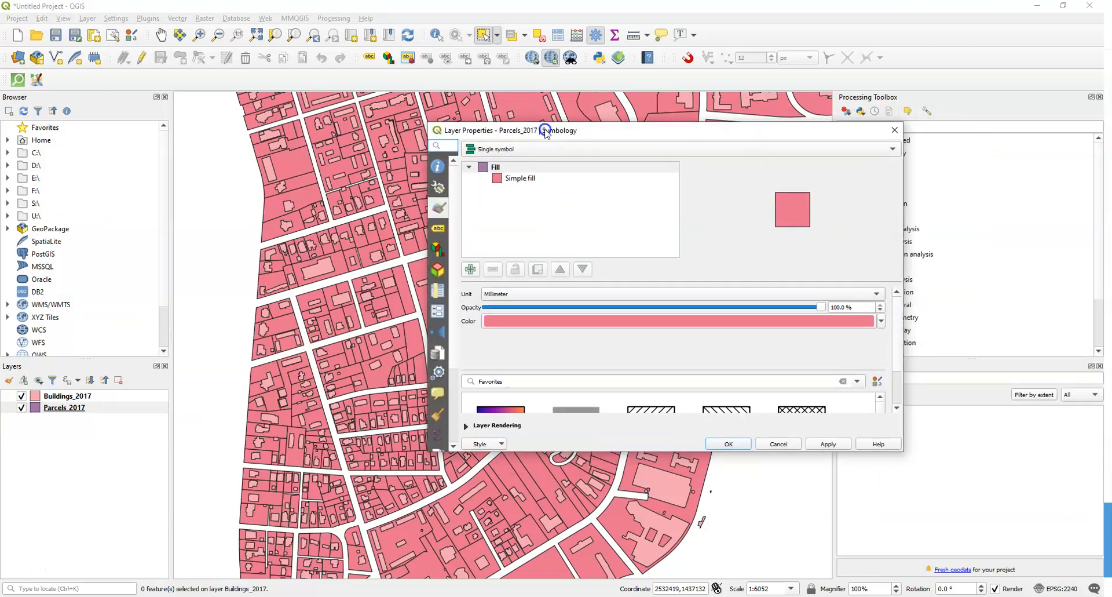
click(881, 321)
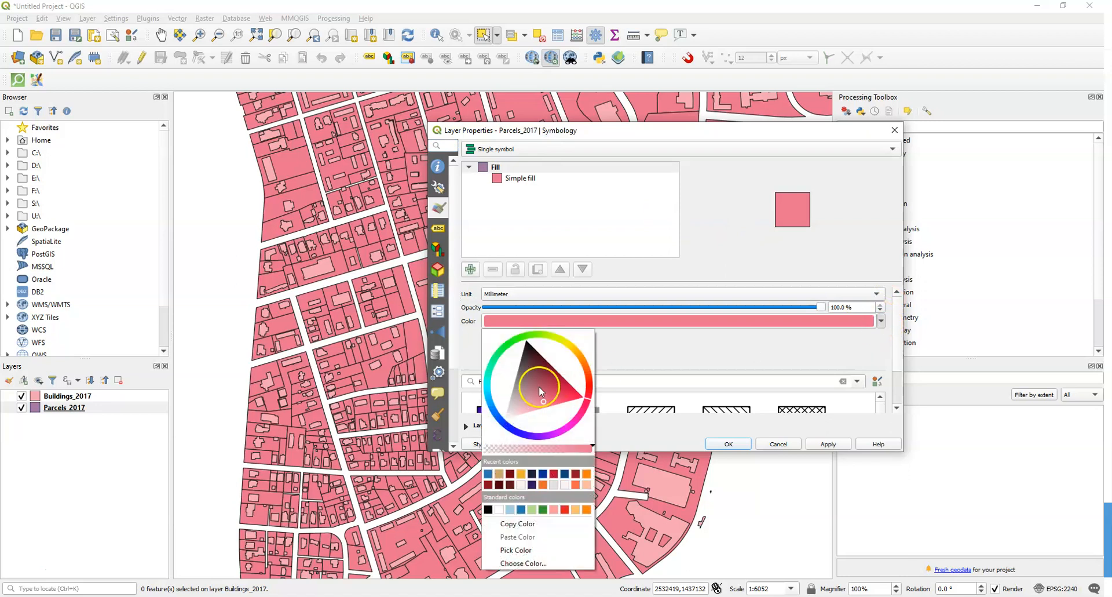
click(546, 389)
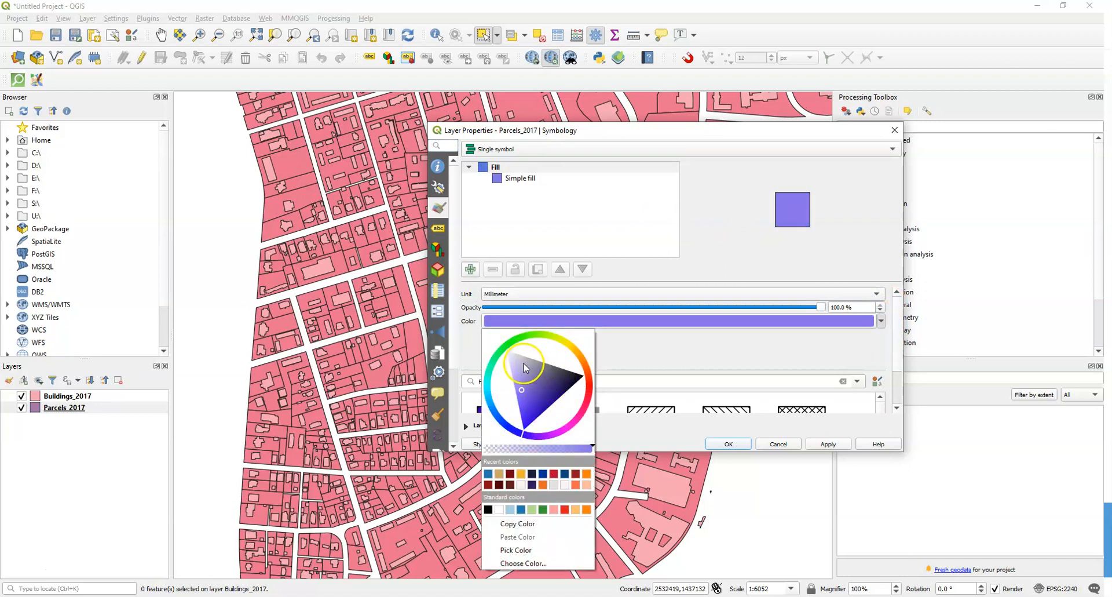
click(524, 363)
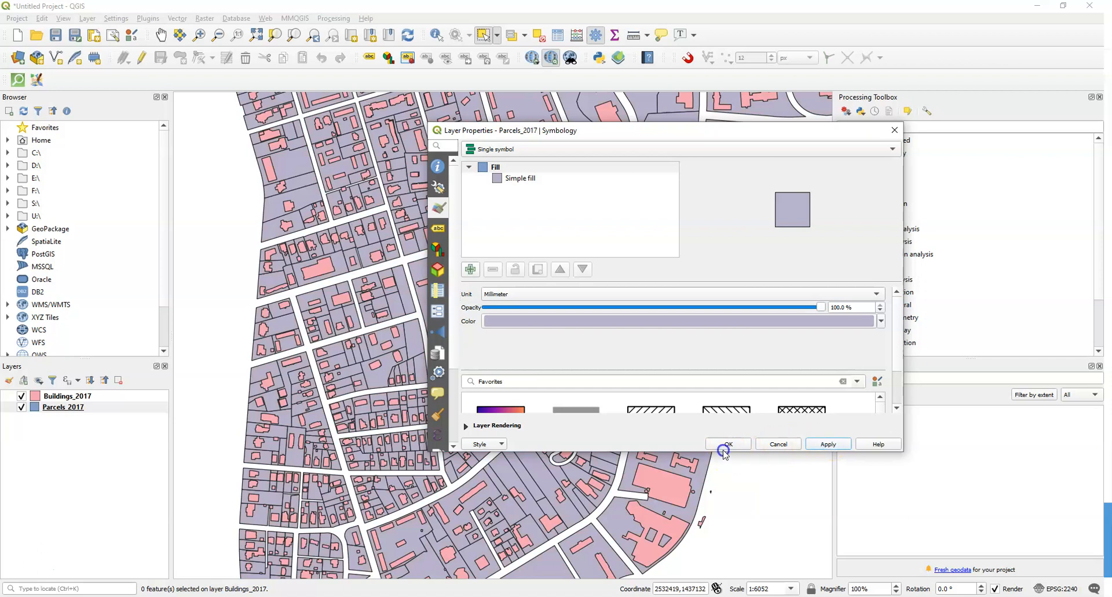
click(726, 443)
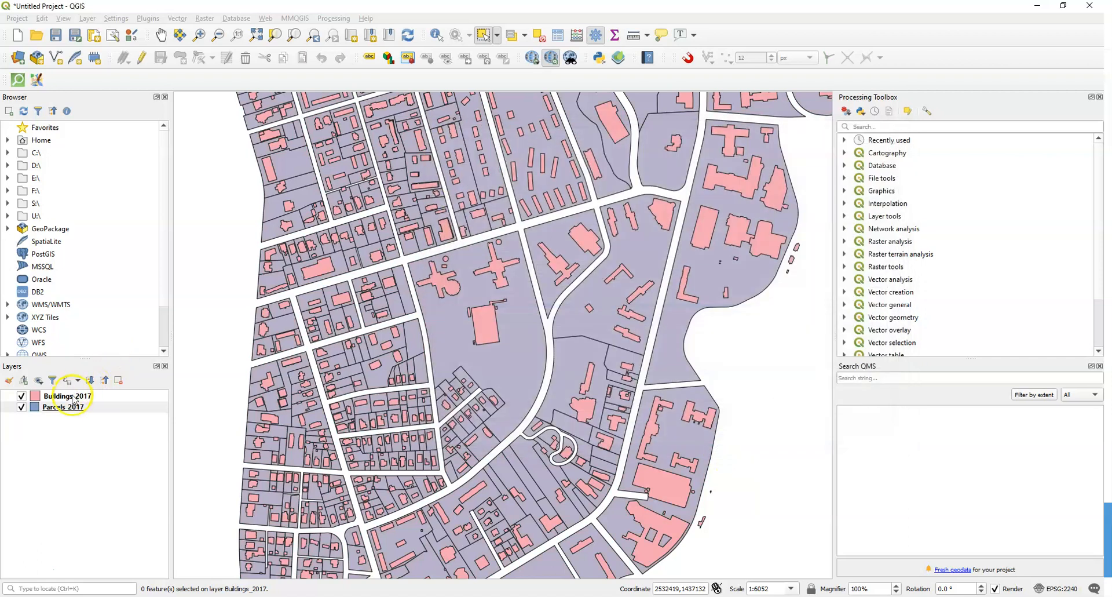
- Set the Buildings_2017 simple fill to a dark slate-blue from the recent colours
double_click(67, 395)
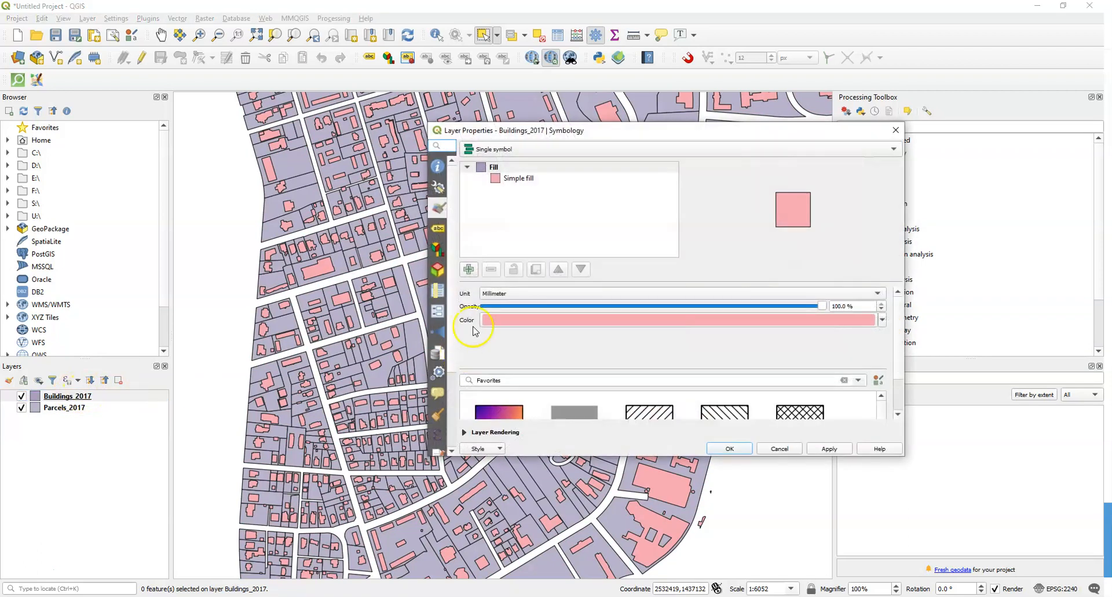
click(518, 177)
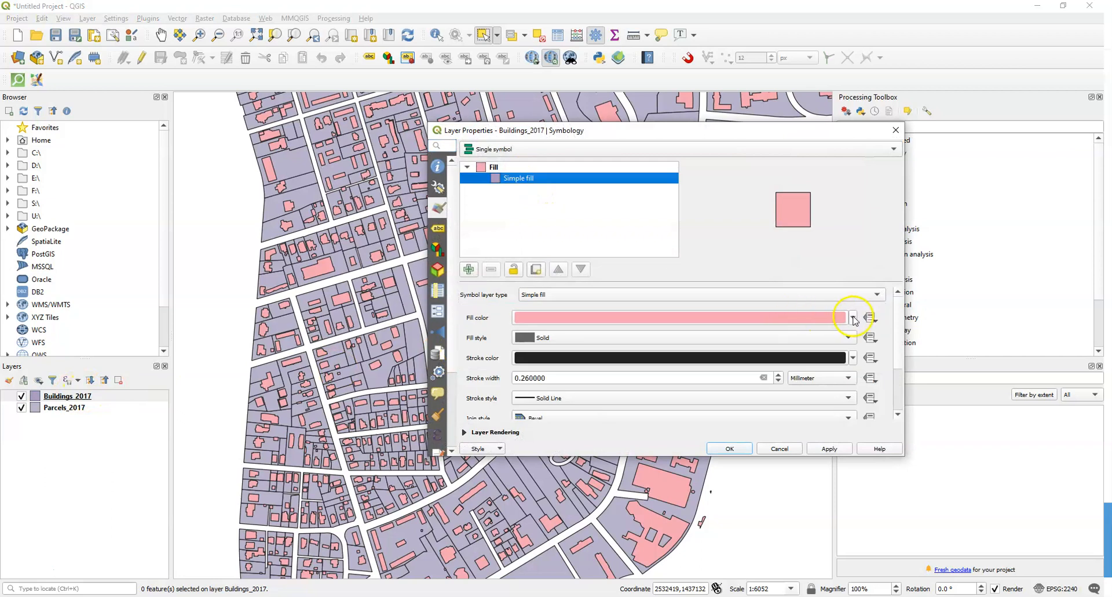
click(853, 317)
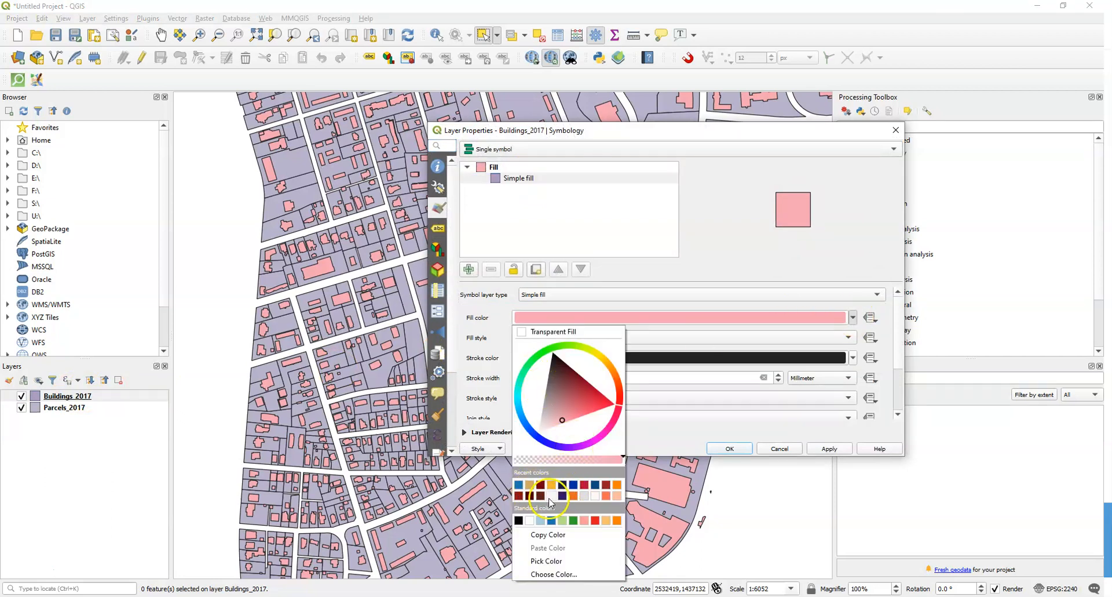
click(540, 429)
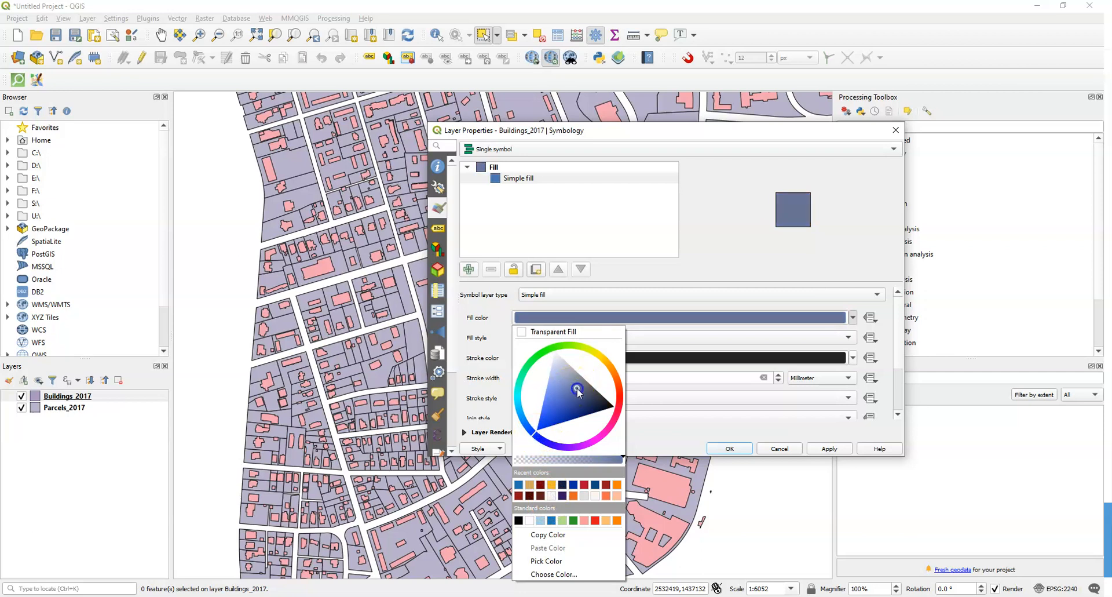
click(829, 448)
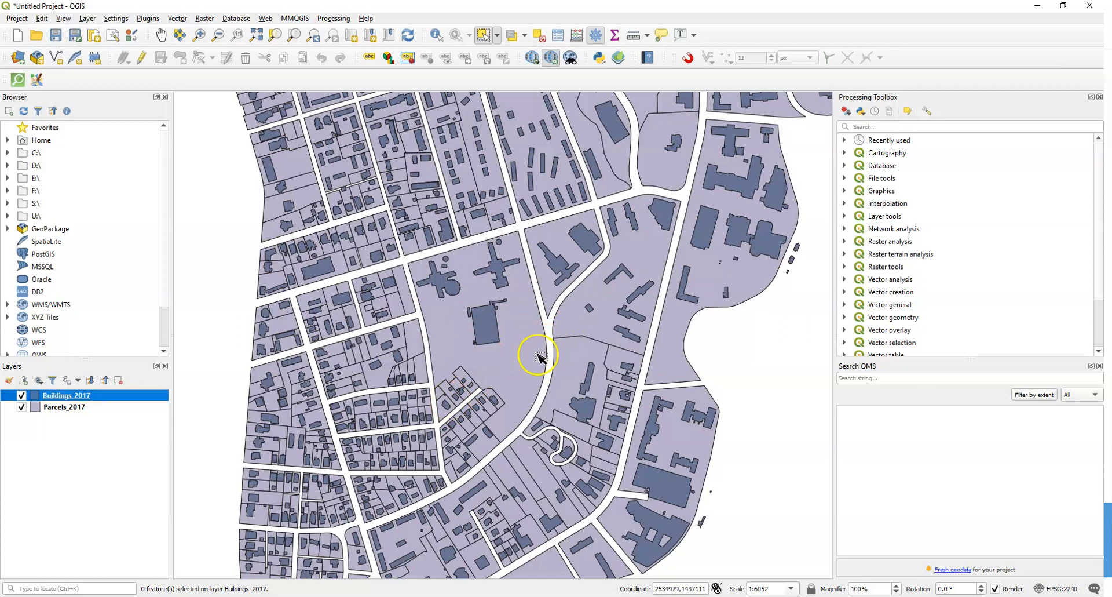
mouse_move(410, 385)
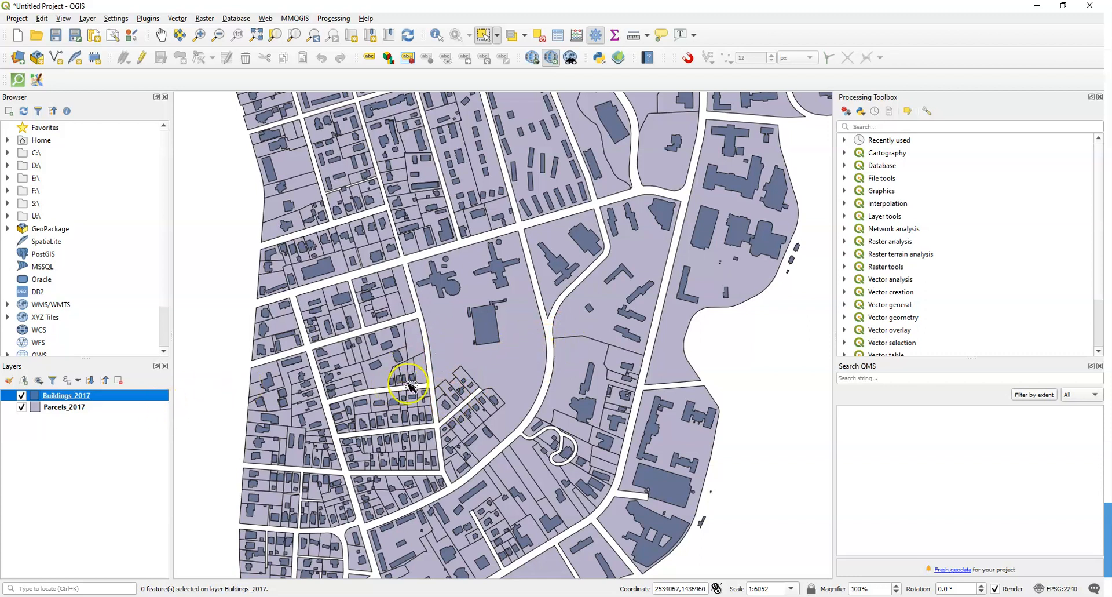
mouse_move(592, 389)
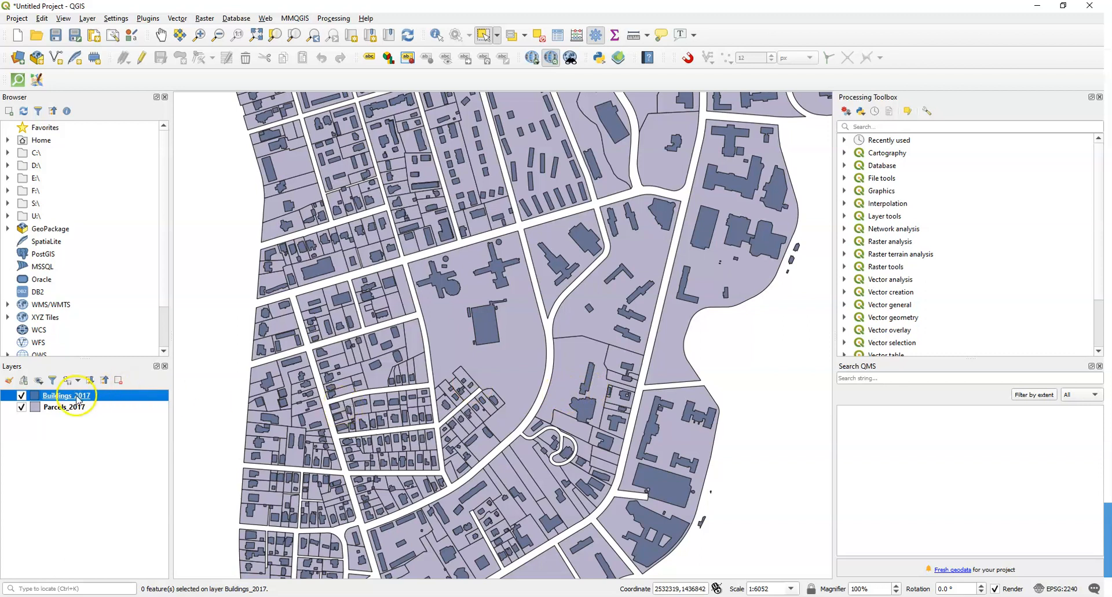
- Give the Parcels_2017 simple fill a transparent outline, confirm, and select the layer
right_click(64, 406)
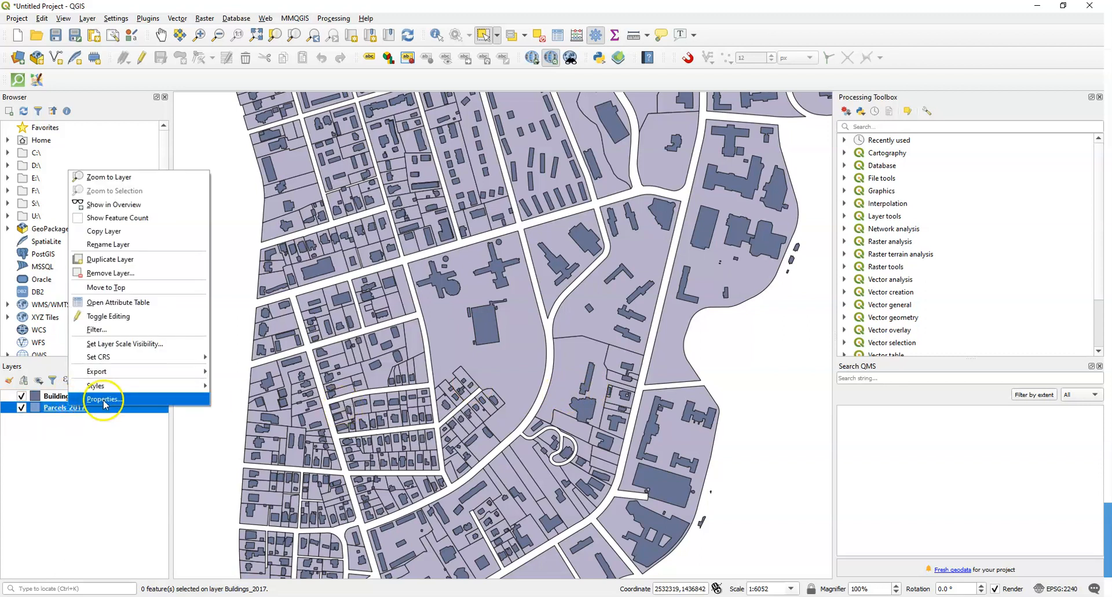
click(104, 399)
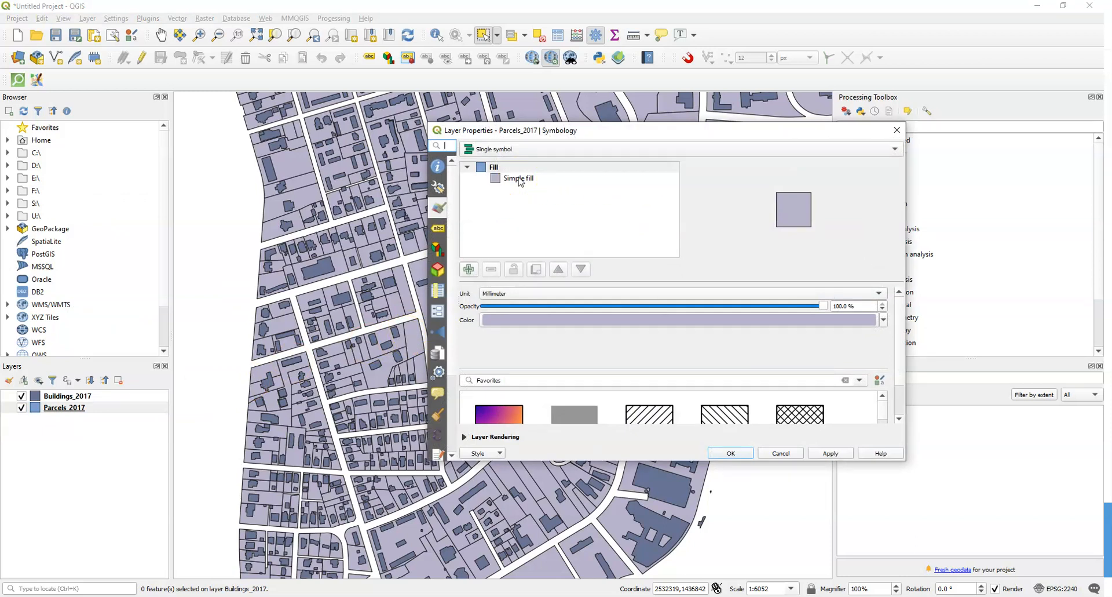
click(518, 178)
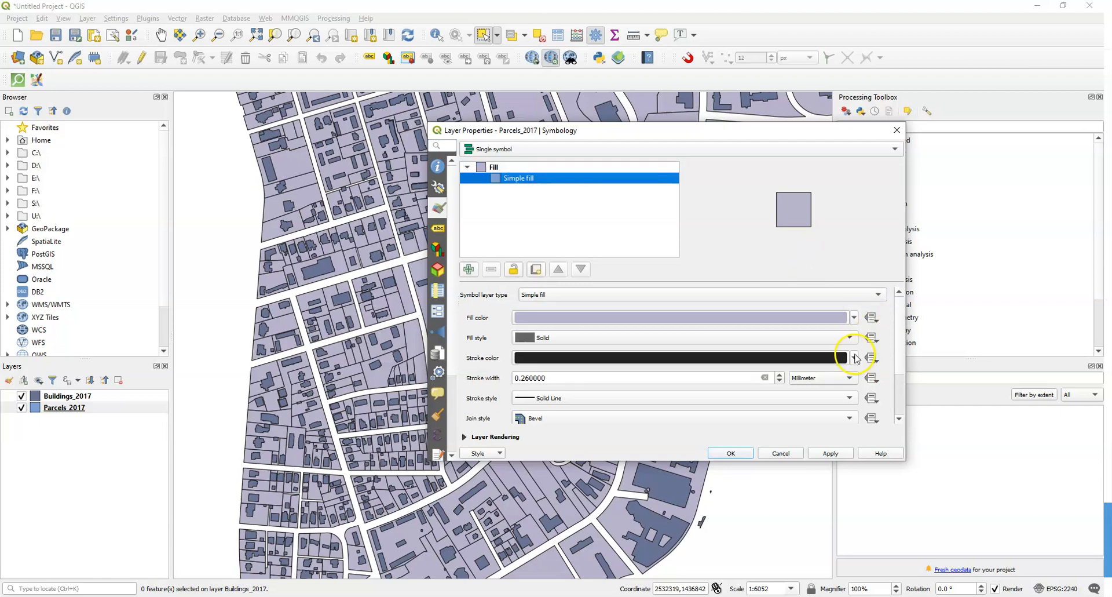
click(854, 357)
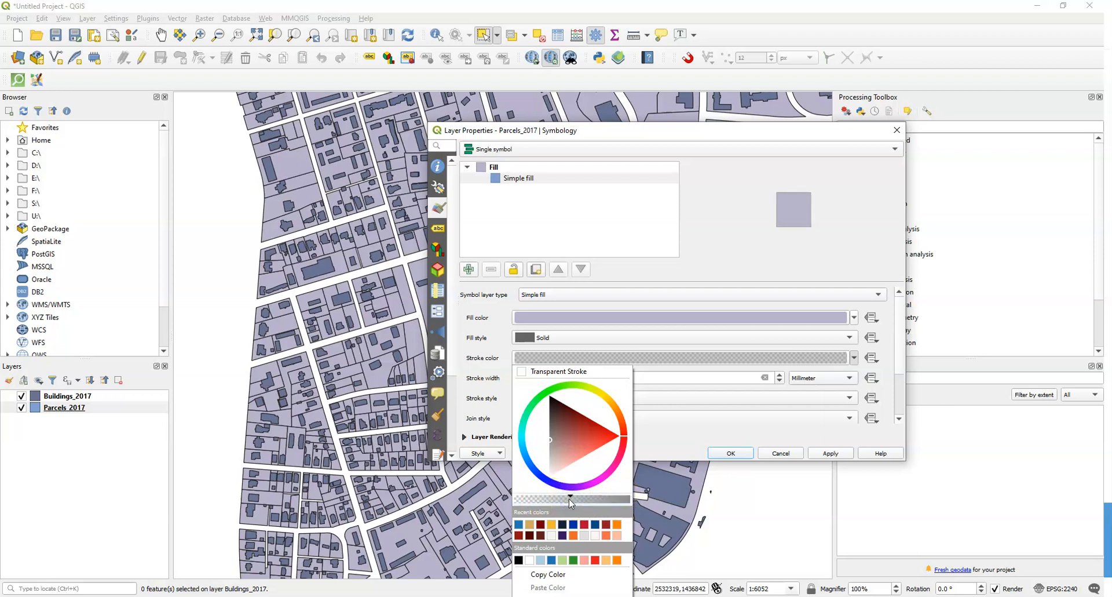
mouse_move(698, 452)
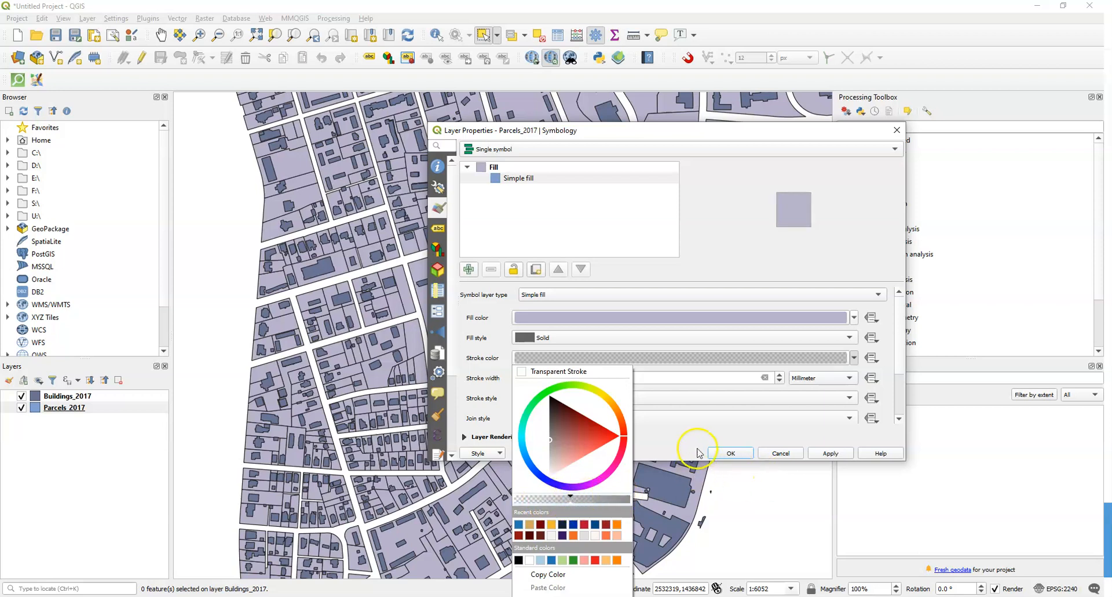
click(830, 452)
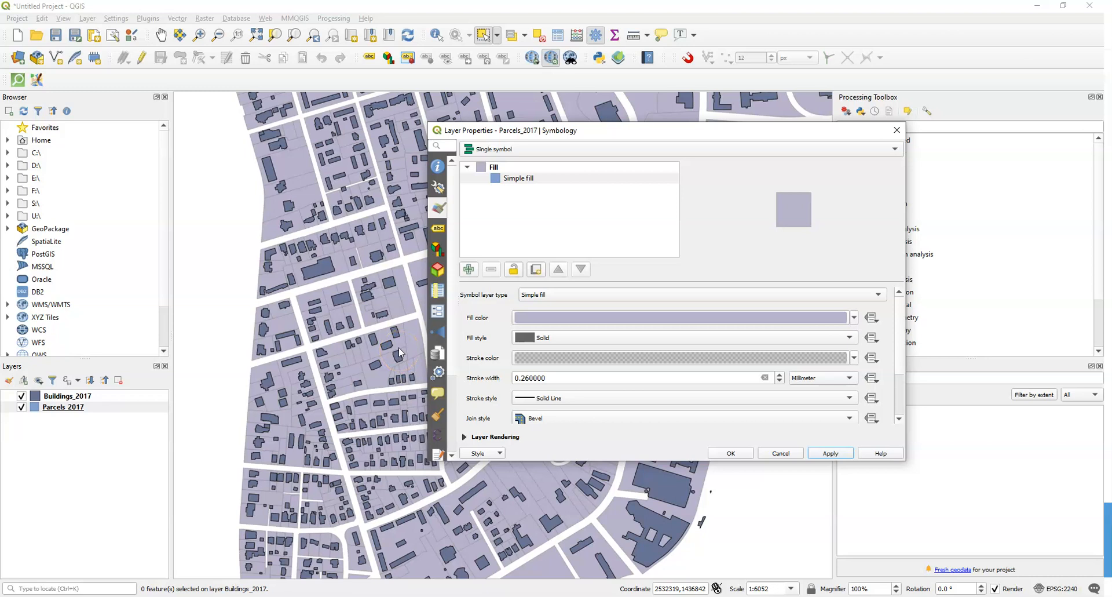
mouse_move(404, 369)
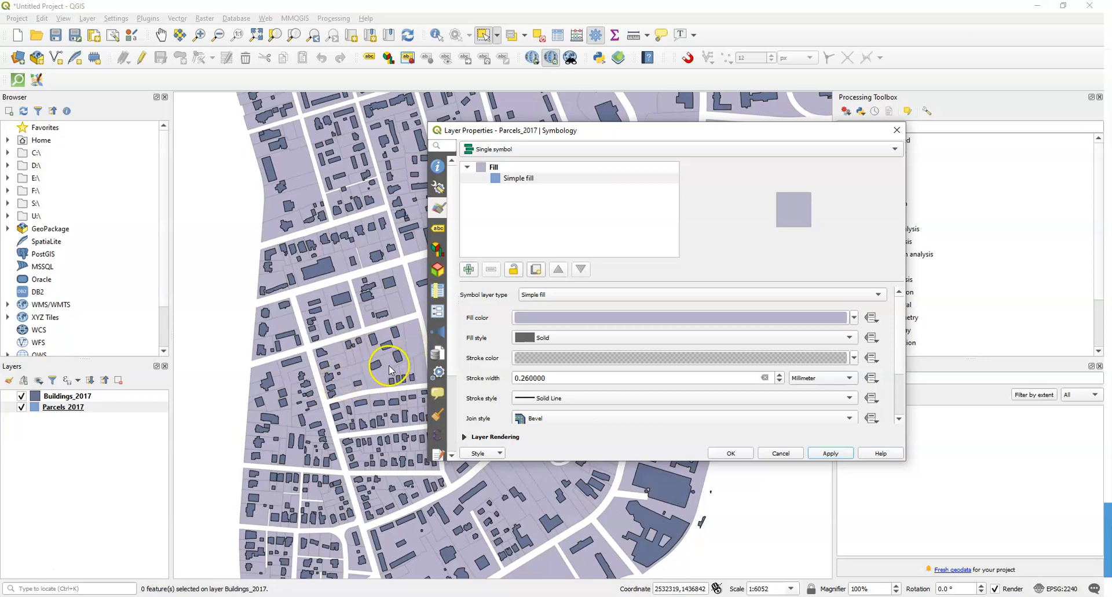
mouse_move(730, 452)
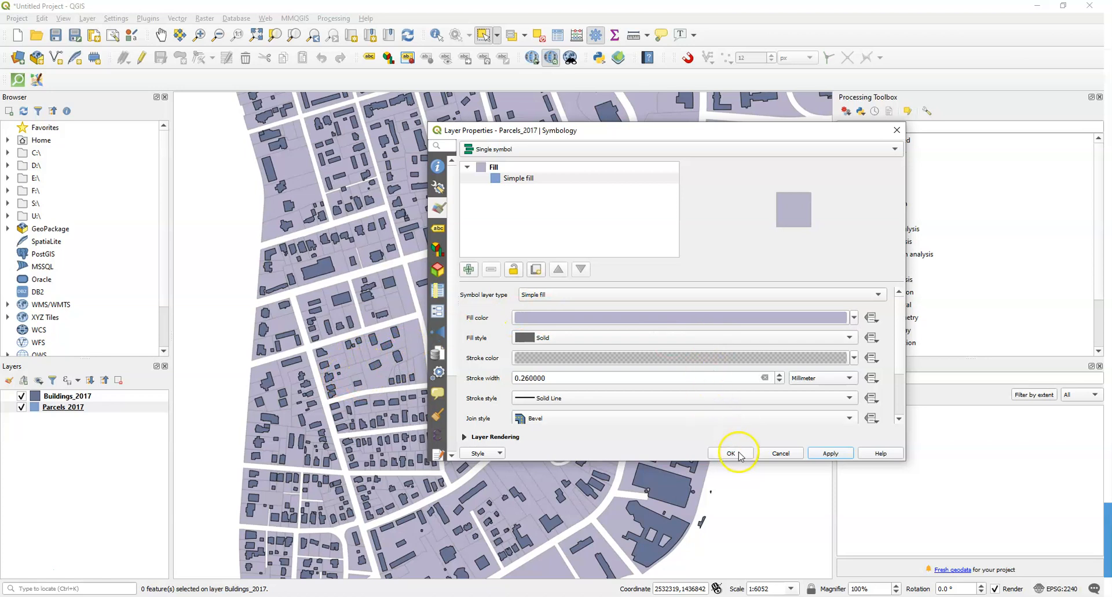
click(730, 452)
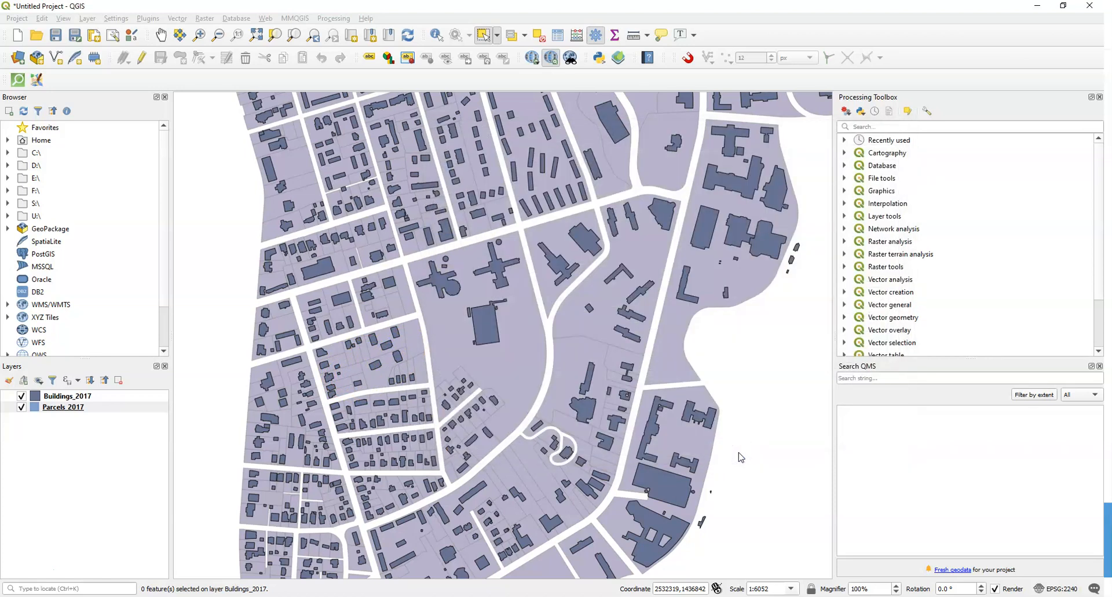
click(63, 407)
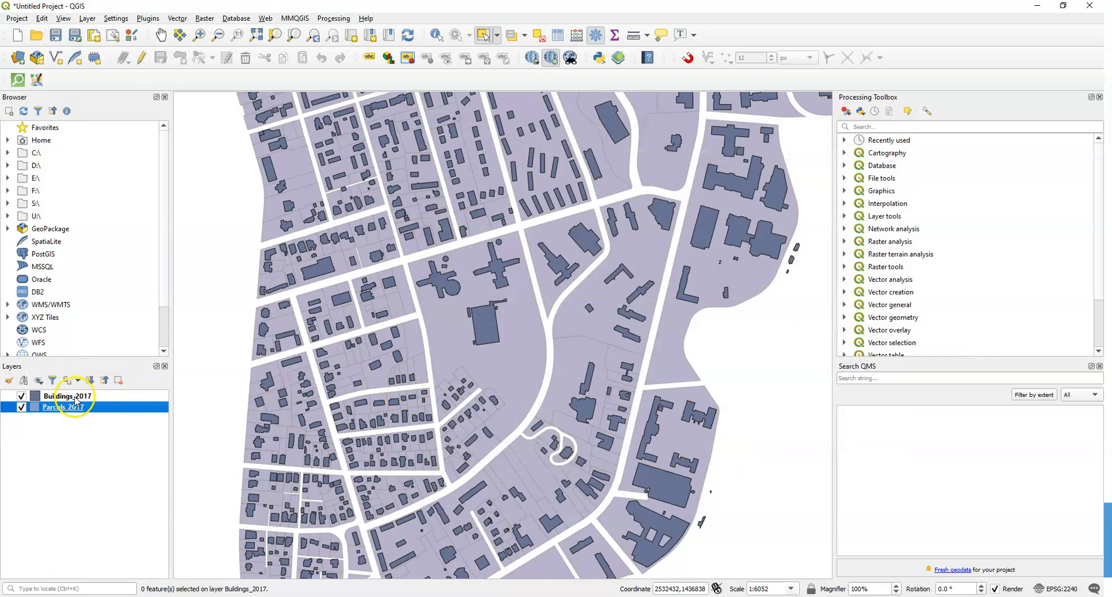
- Switch the Buildings_2017 symbol layer from Simple fill to Shapeburst fill and apply
right_click(67, 395)
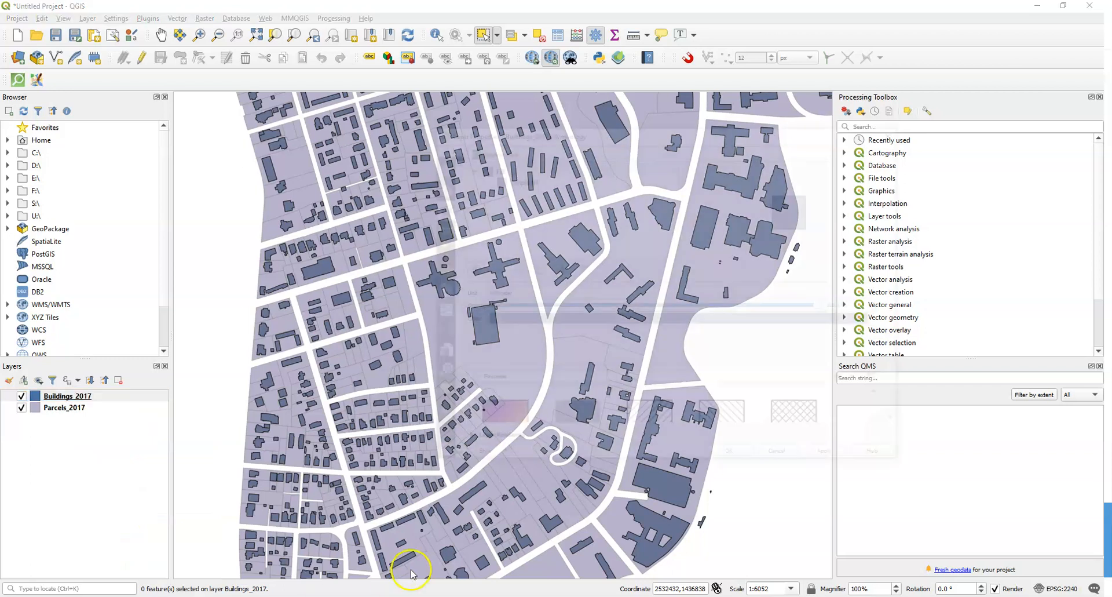
double_click(67, 395)
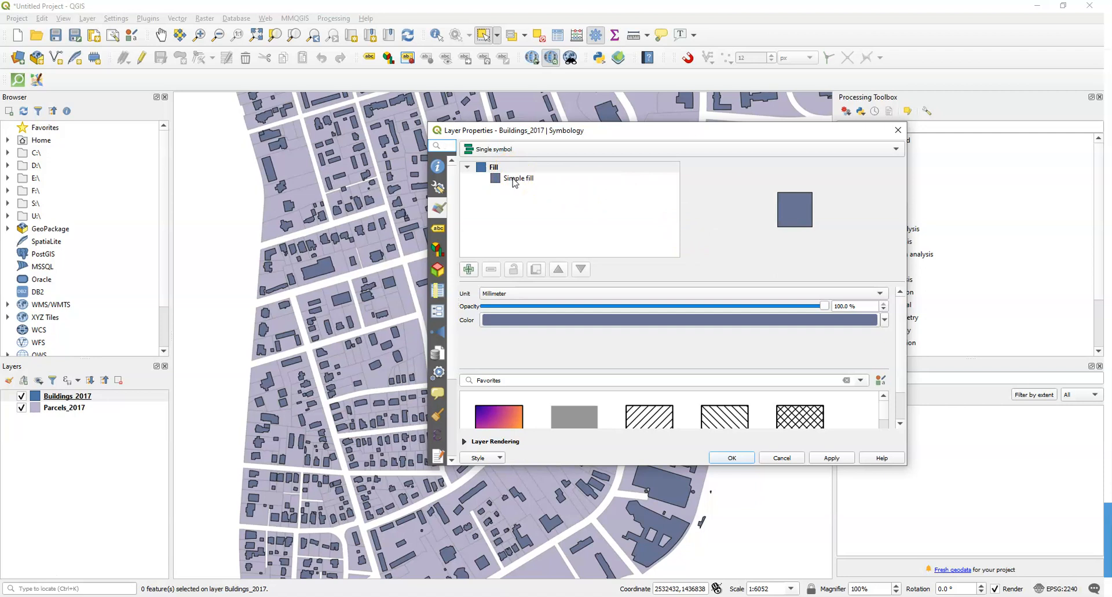
click(518, 178)
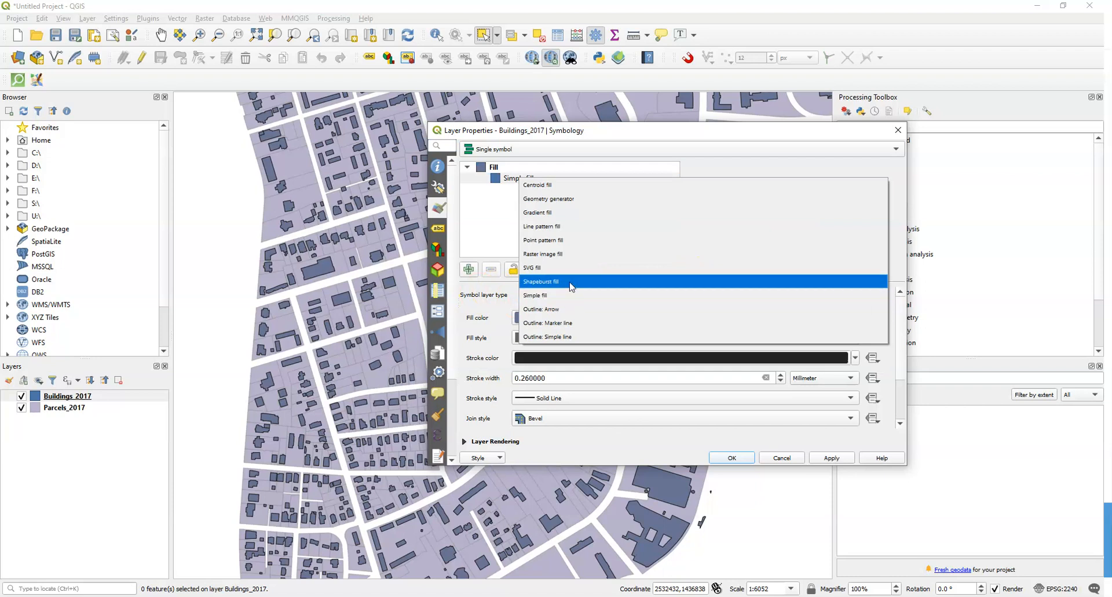
click(541, 281)
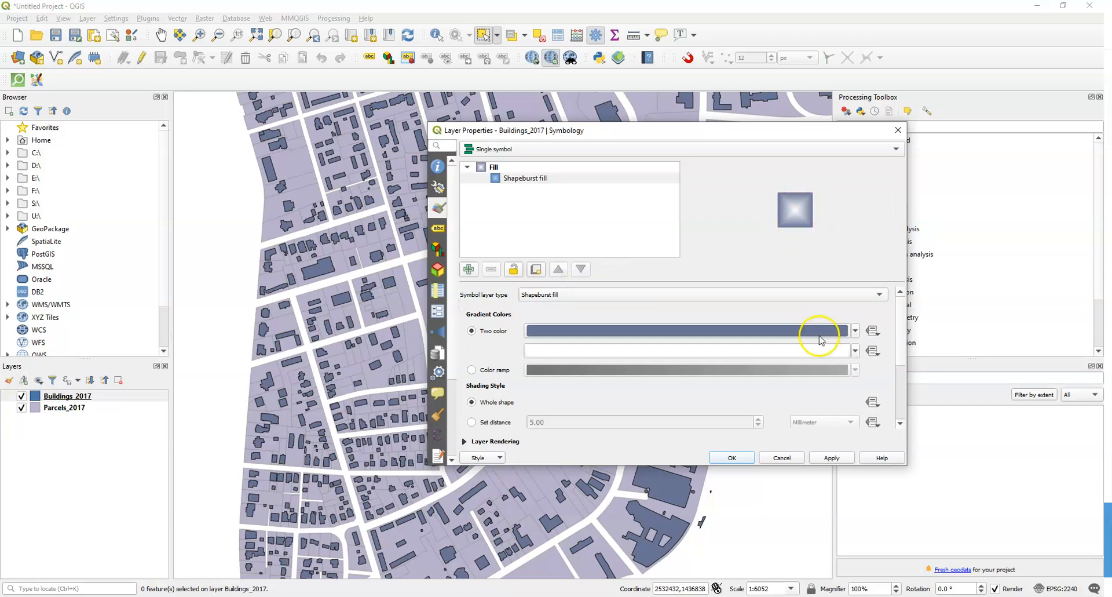
click(831, 457)
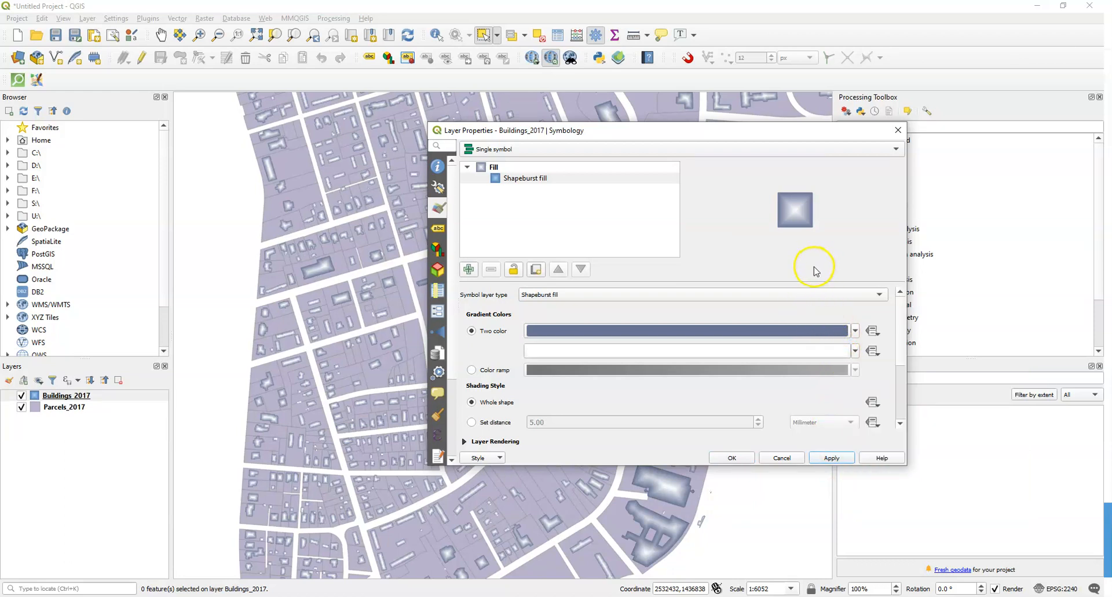
- Set the shapeburst second colour to pale blue-grey, apply, confirm, and select Buildings_2017
click(856, 350)
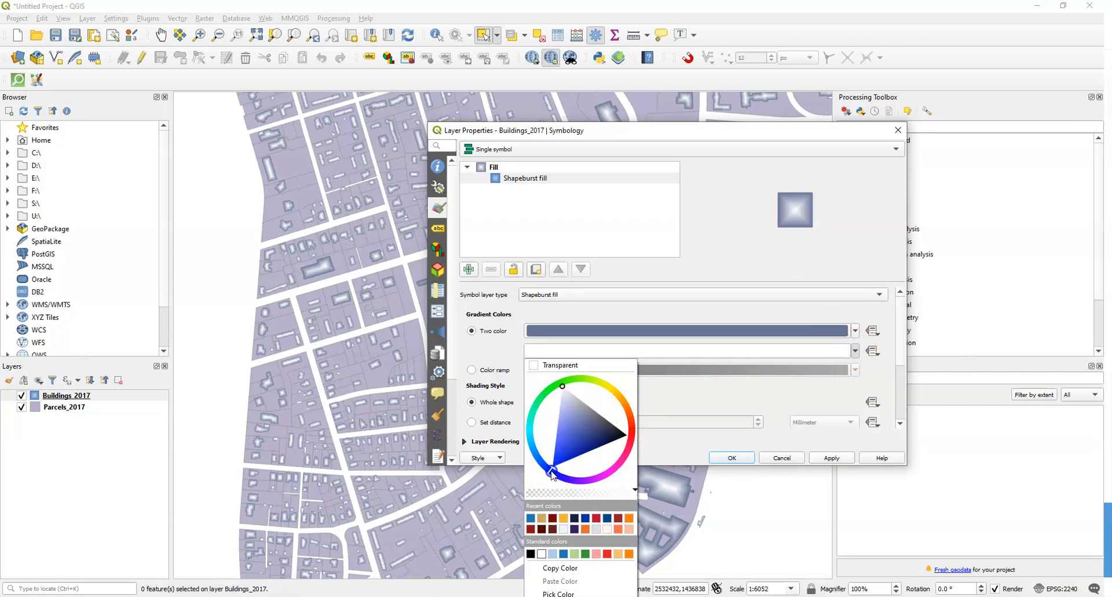
click(574, 404)
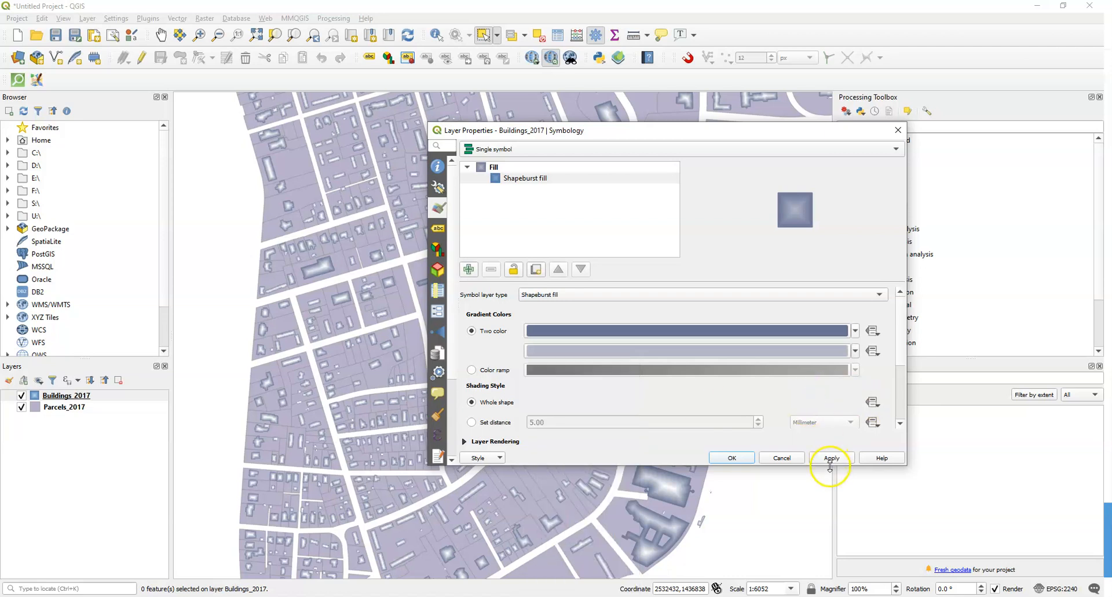
click(831, 458)
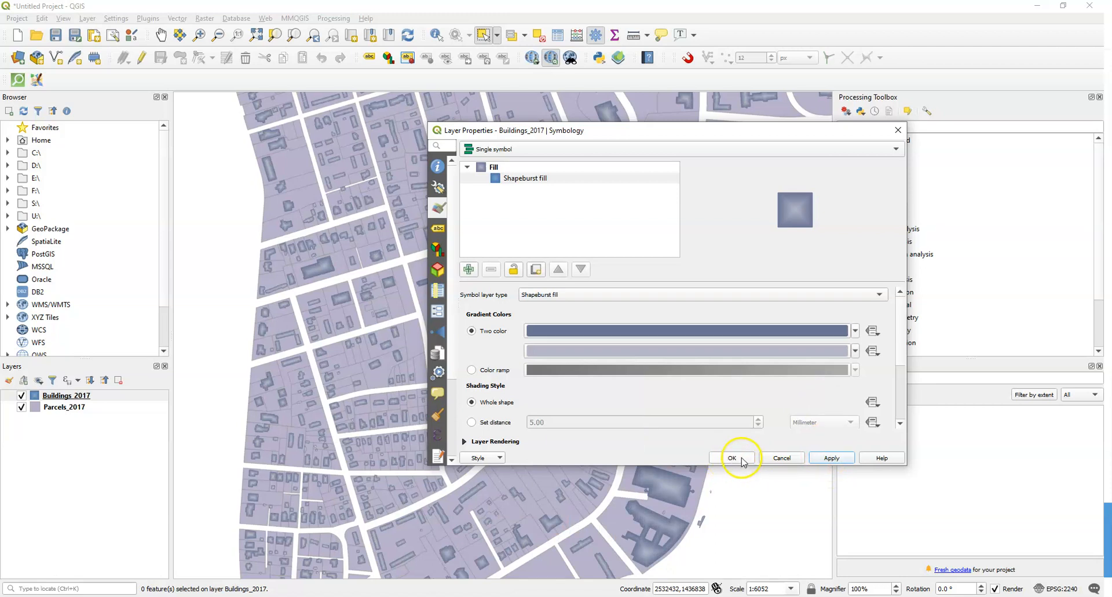
click(732, 457)
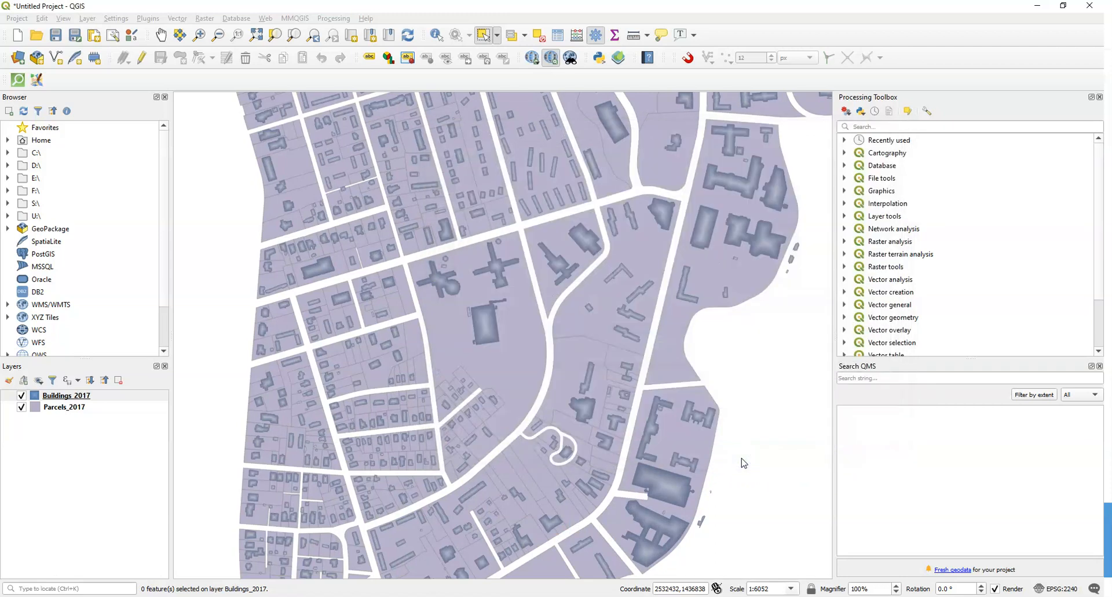
click(66, 395)
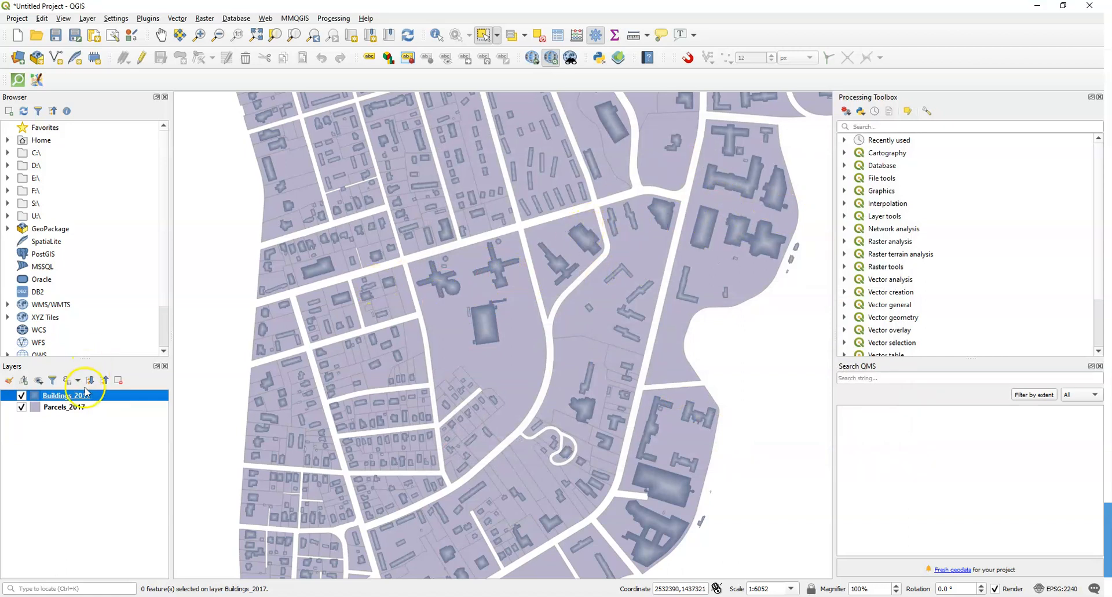
mouse_move(67, 395)
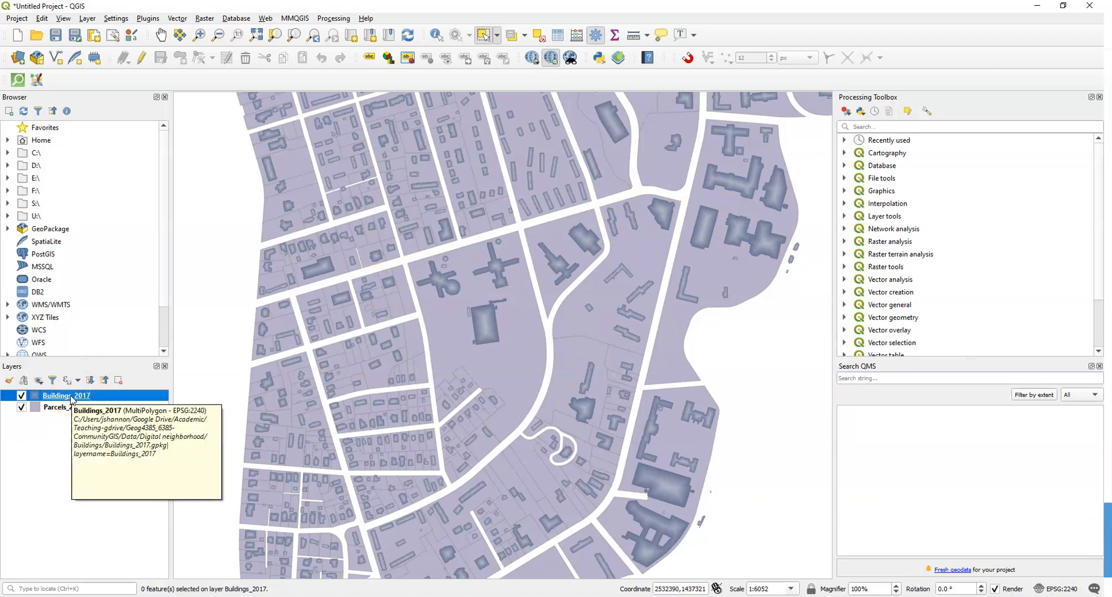
- Reopen Buildings_2017 properties and select the Shapeburst fill symbol layer
right_click(66, 395)
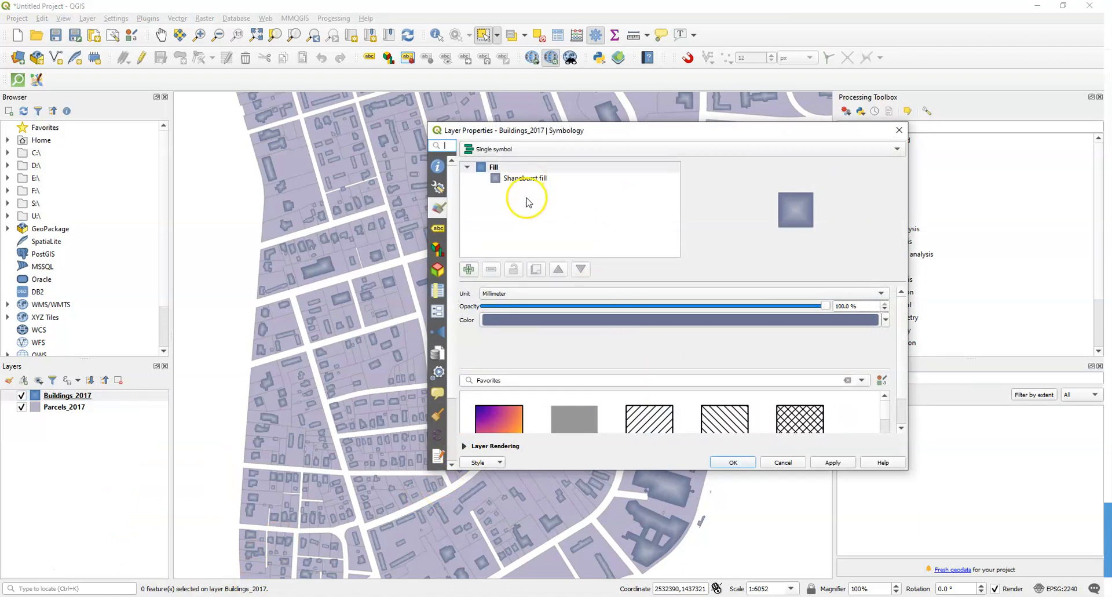
click(525, 178)
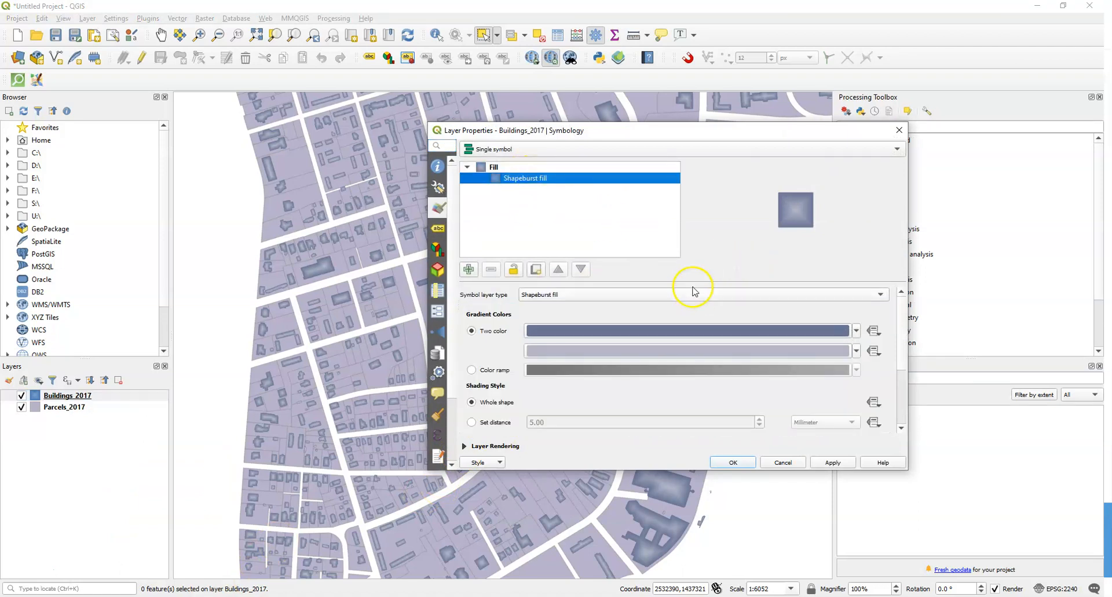
mouse_move(688, 295)
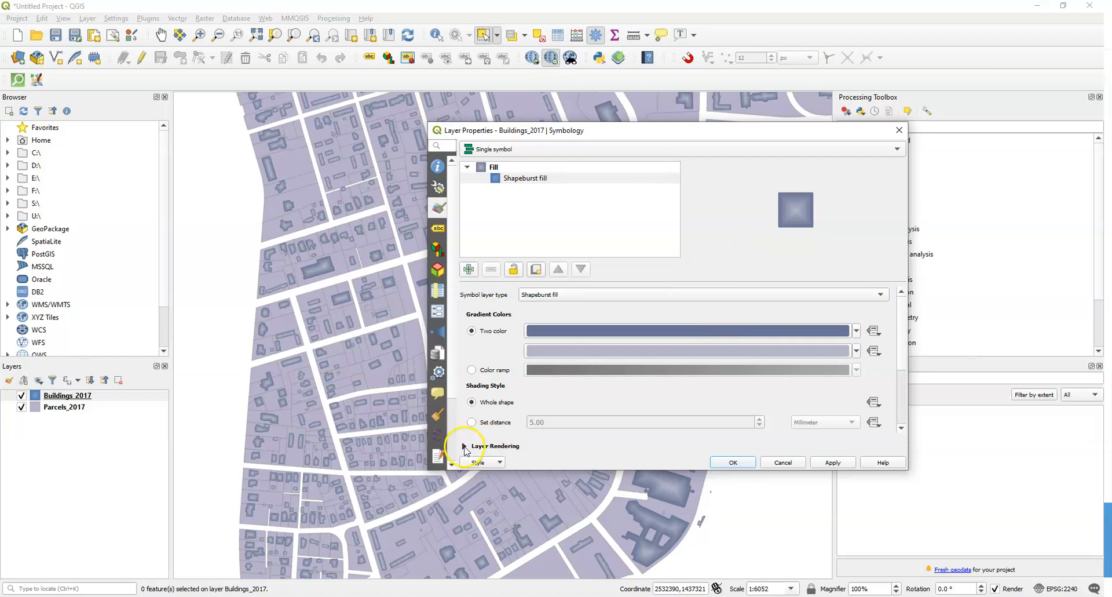
- Enable draw effects on the buildings, turn off Drop Shadow for an outer glow, and apply
click(464, 445)
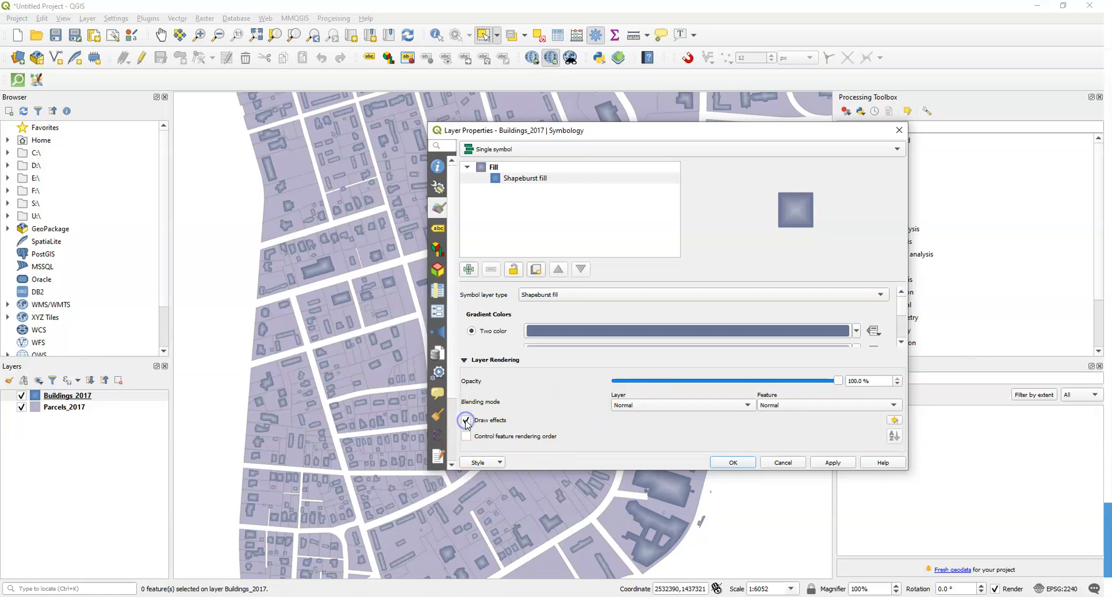
click(466, 420)
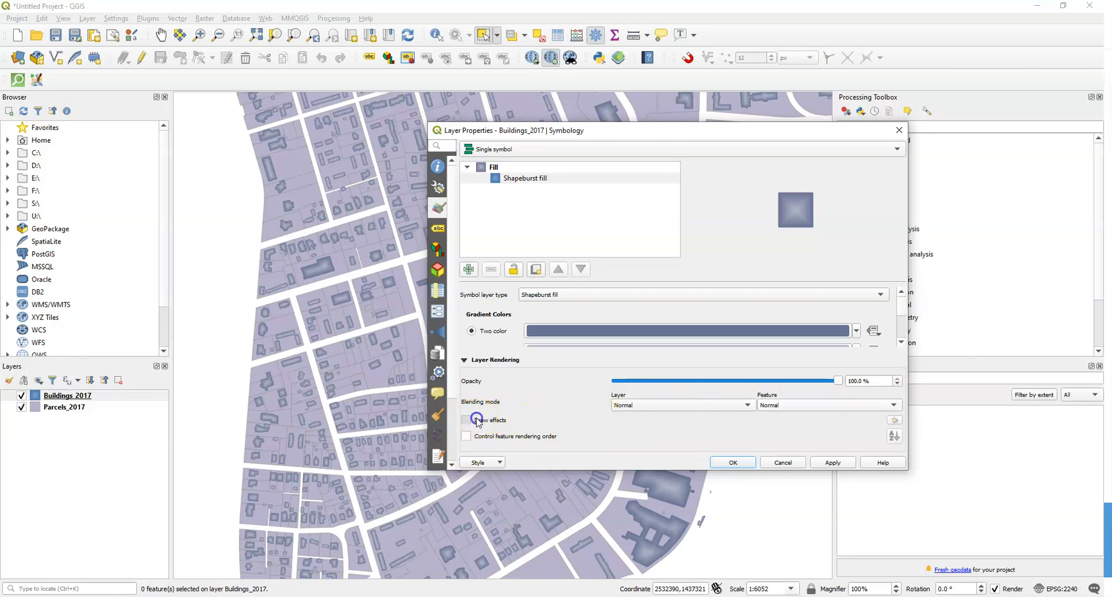
click(466, 419)
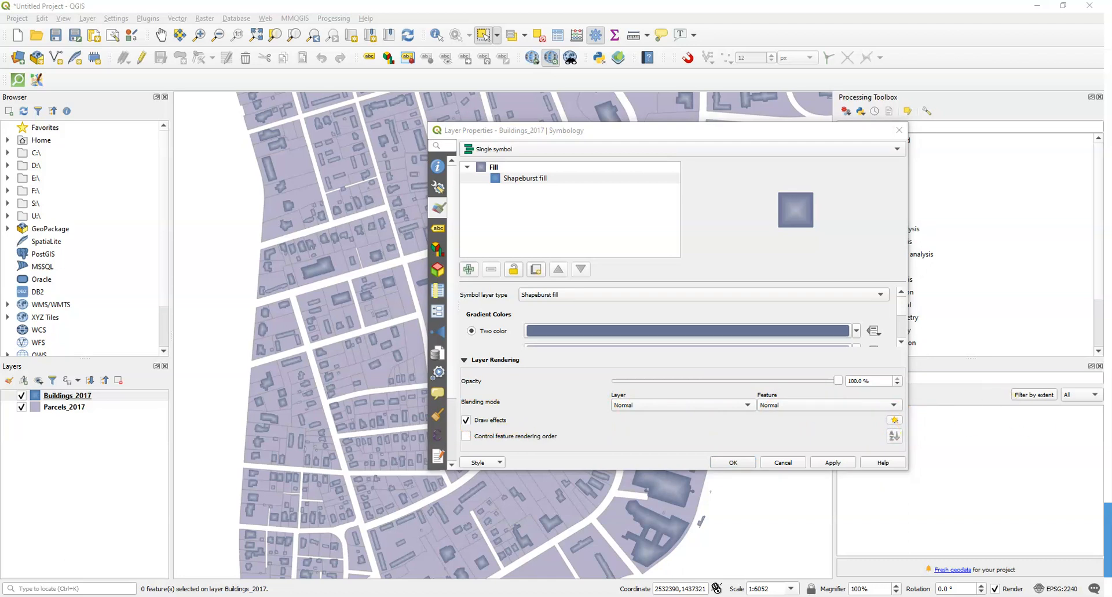
click(894, 419)
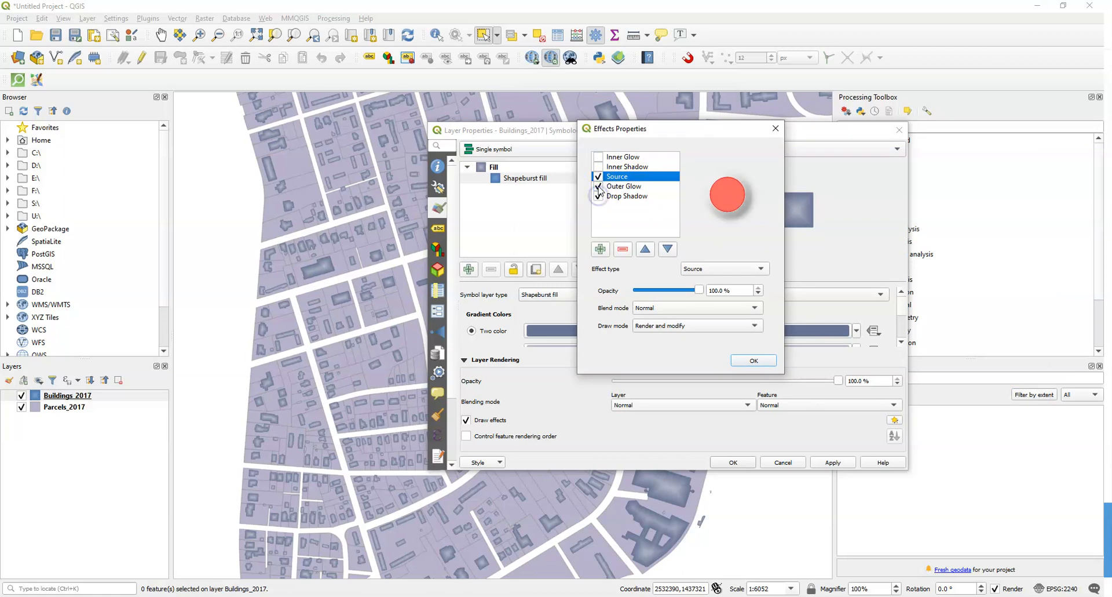
click(599, 186)
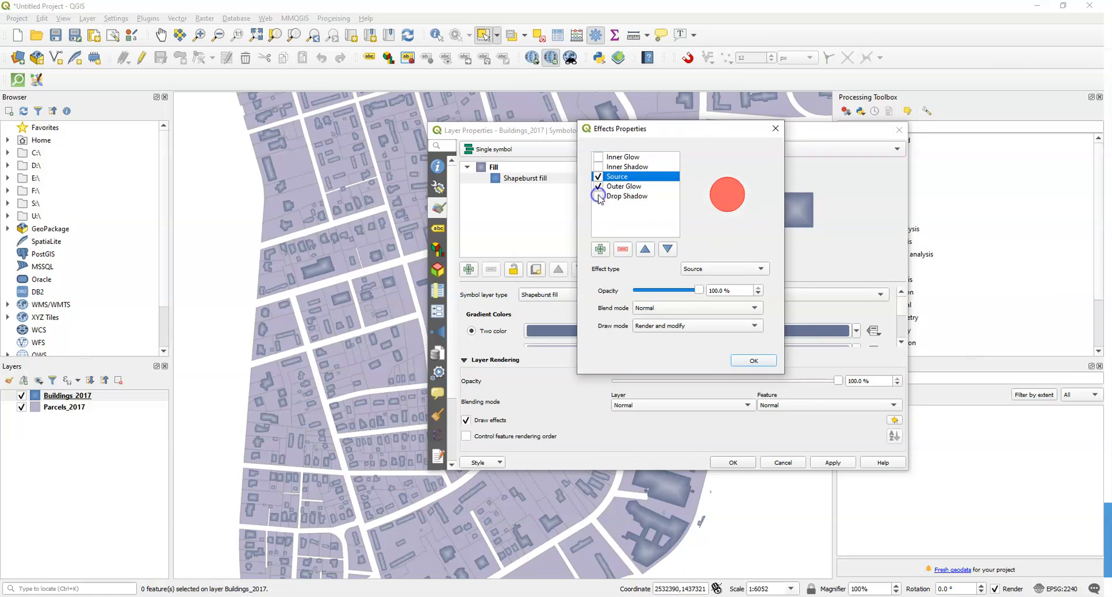
click(600, 196)
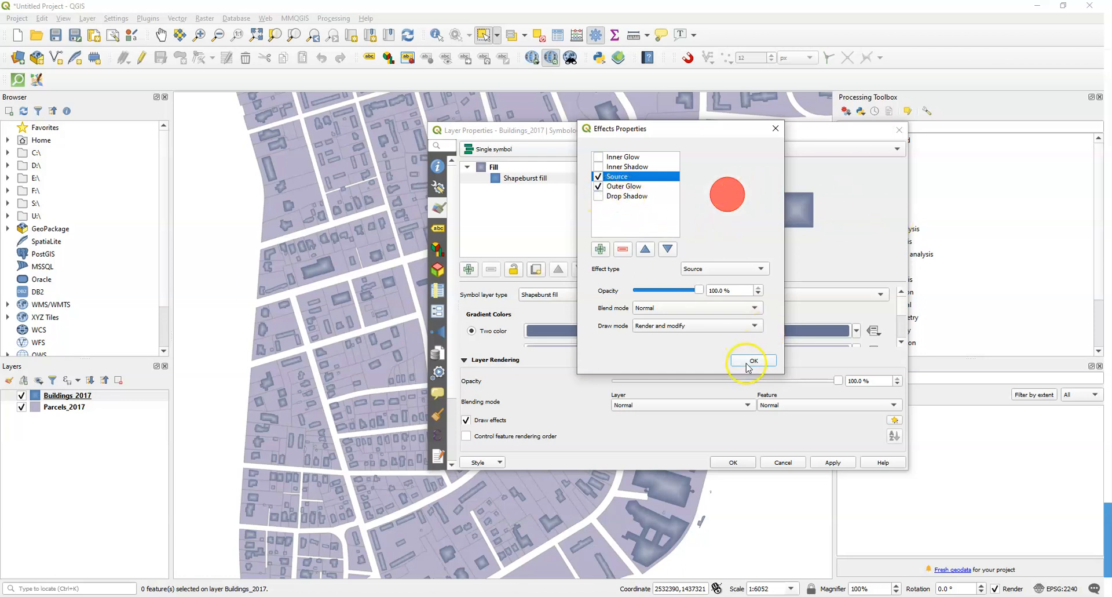
click(752, 360)
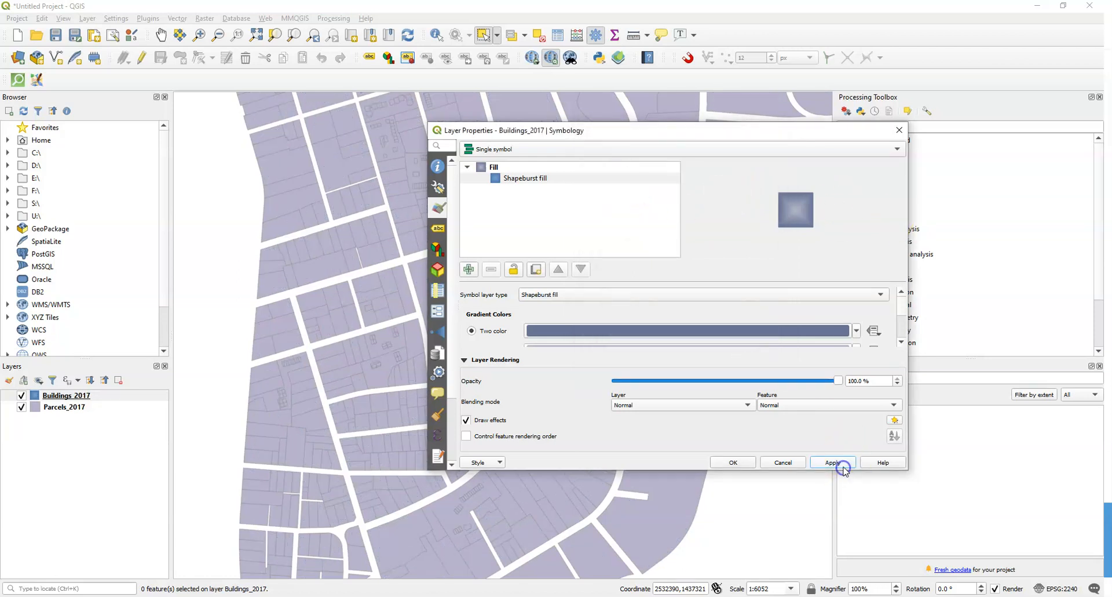
click(832, 461)
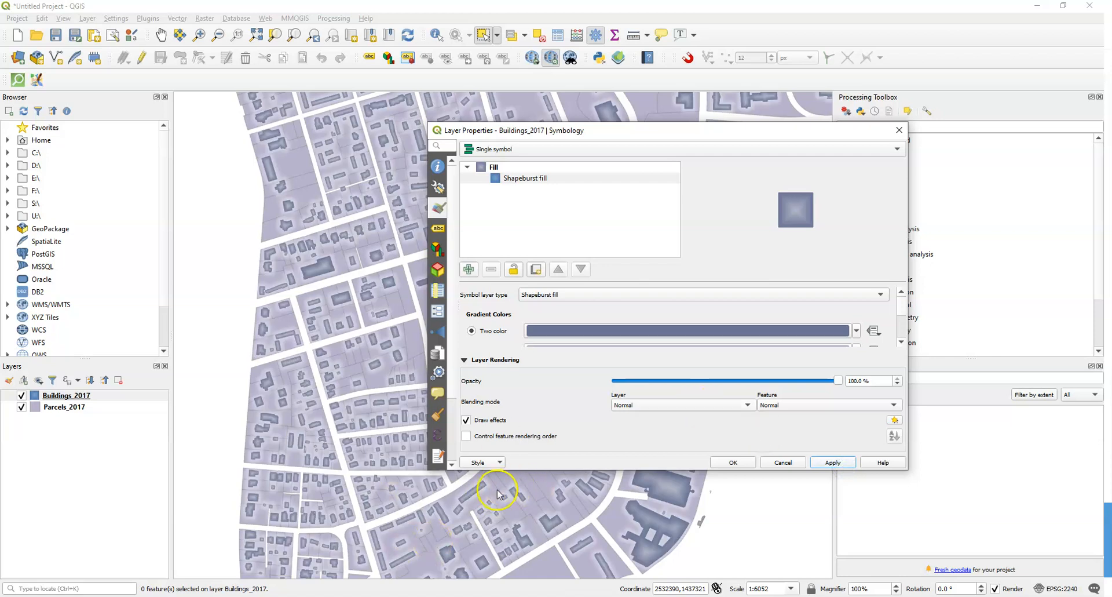
mouse_move(794, 221)
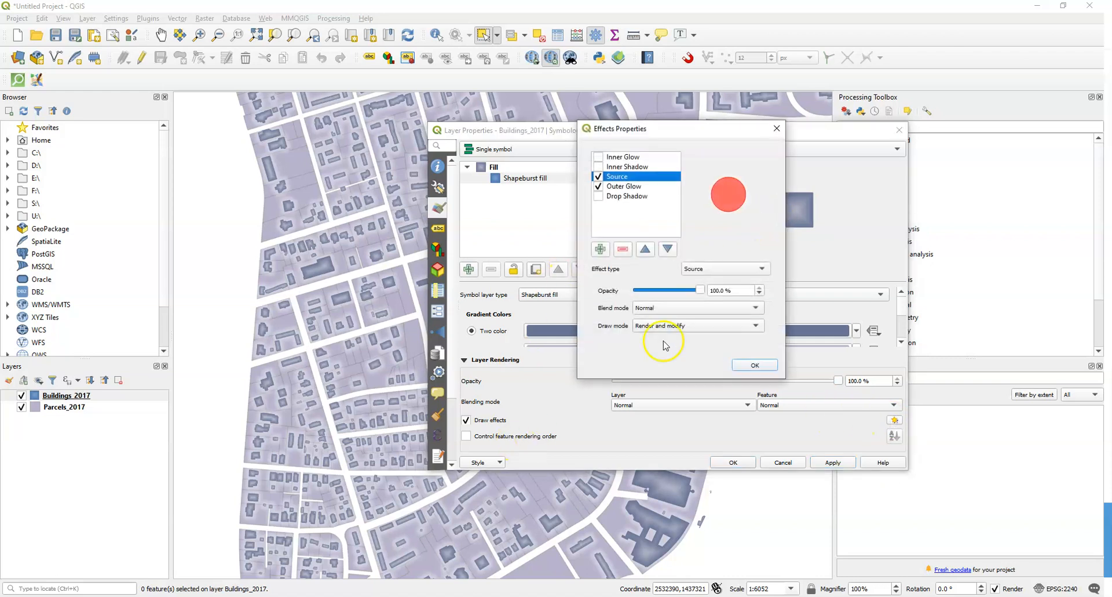
- Turn on Drop Shadow, turn off Outer Glow, and apply to Buildings_2017
click(624, 186)
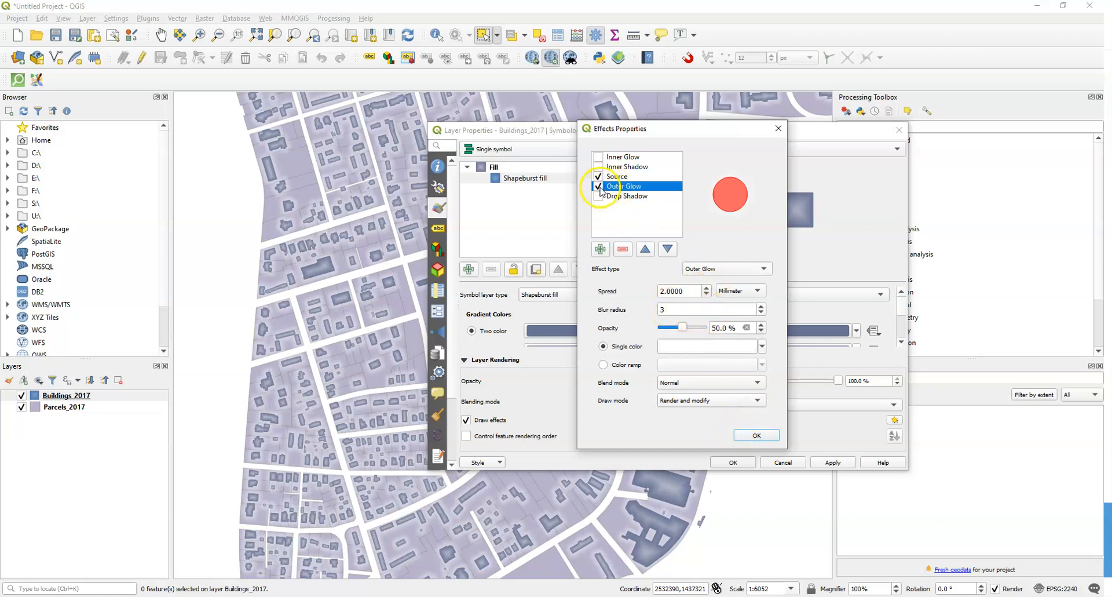
click(599, 196)
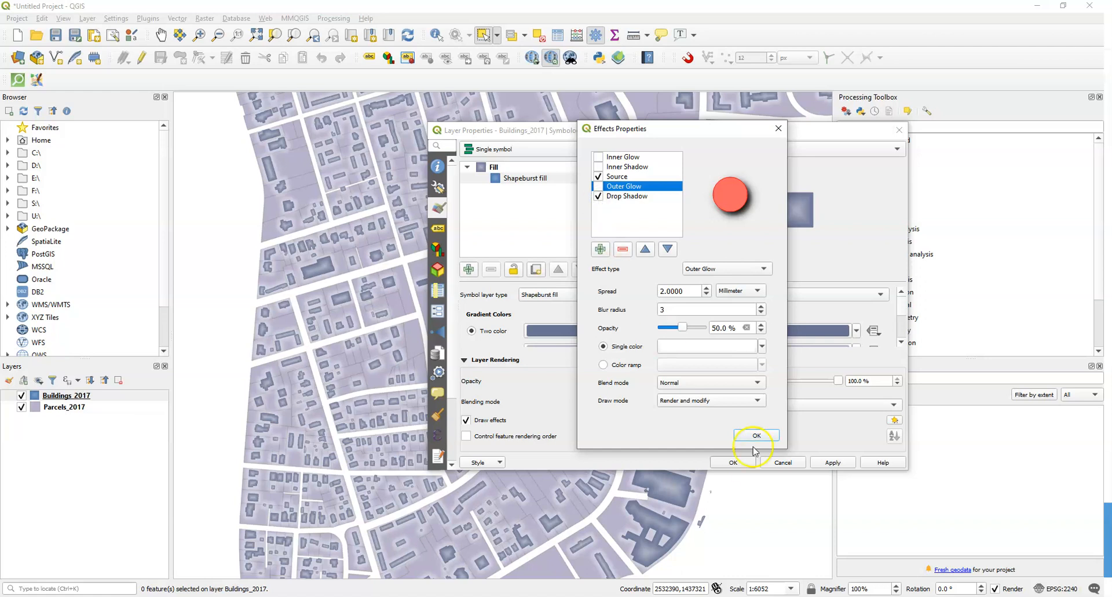
click(755, 435)
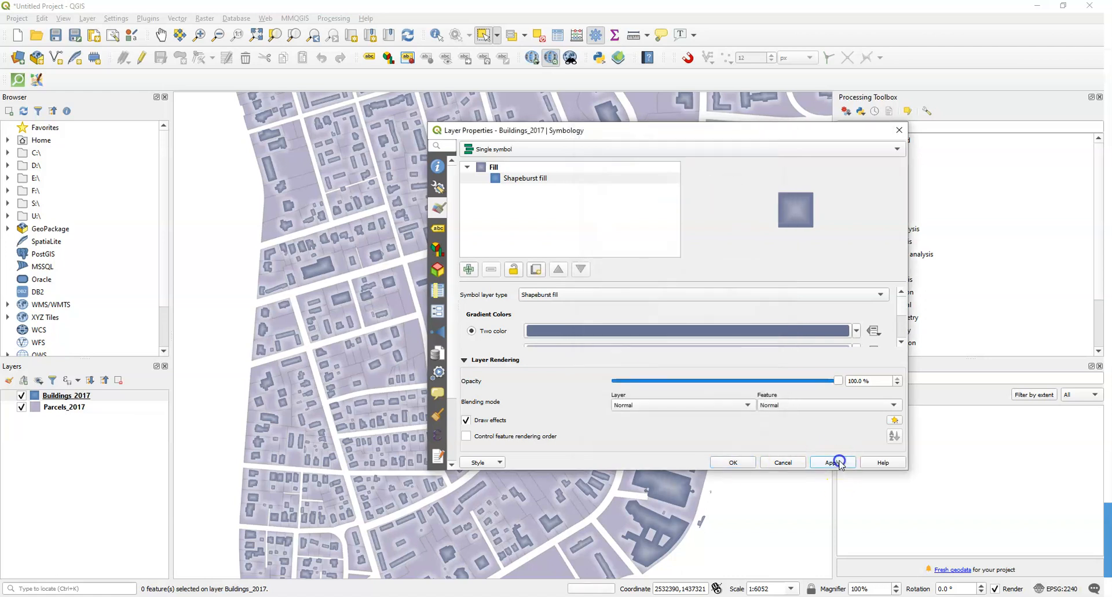
click(831, 462)
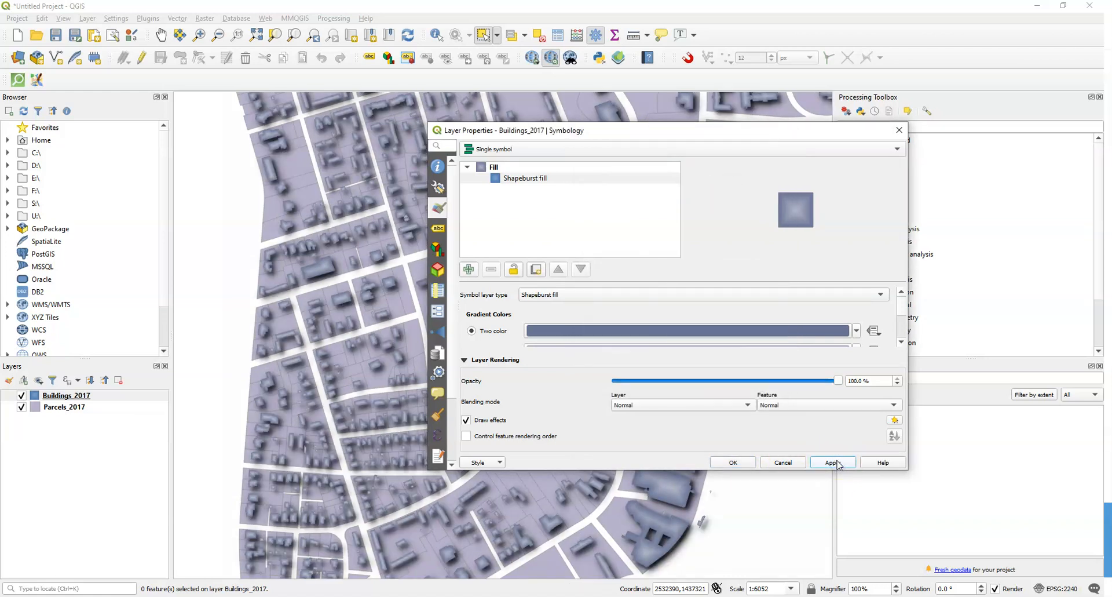
click(833, 461)
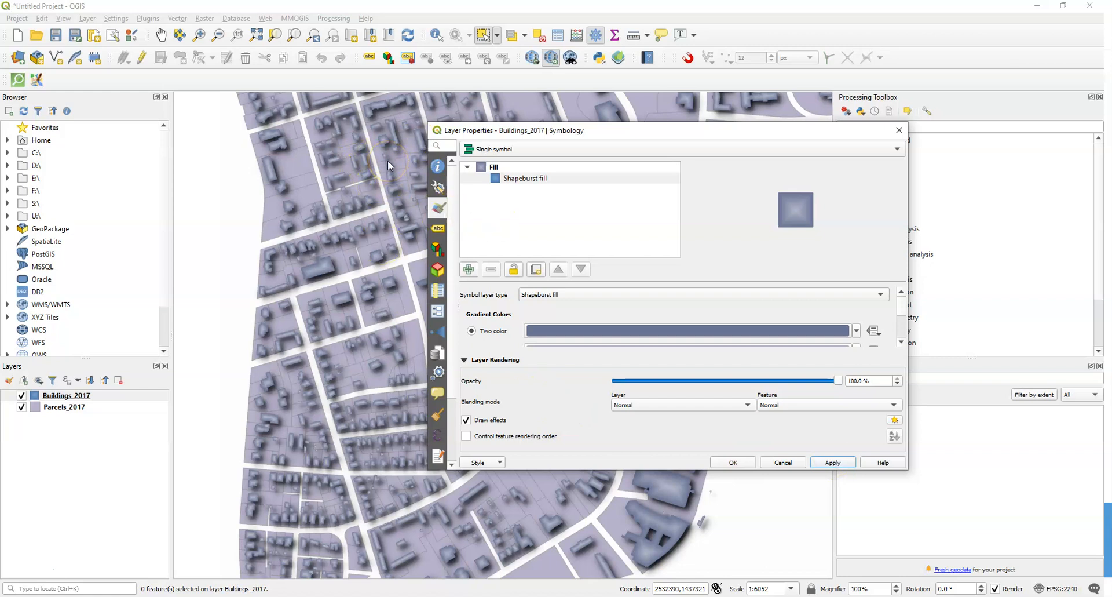
mouse_move(669, 234)
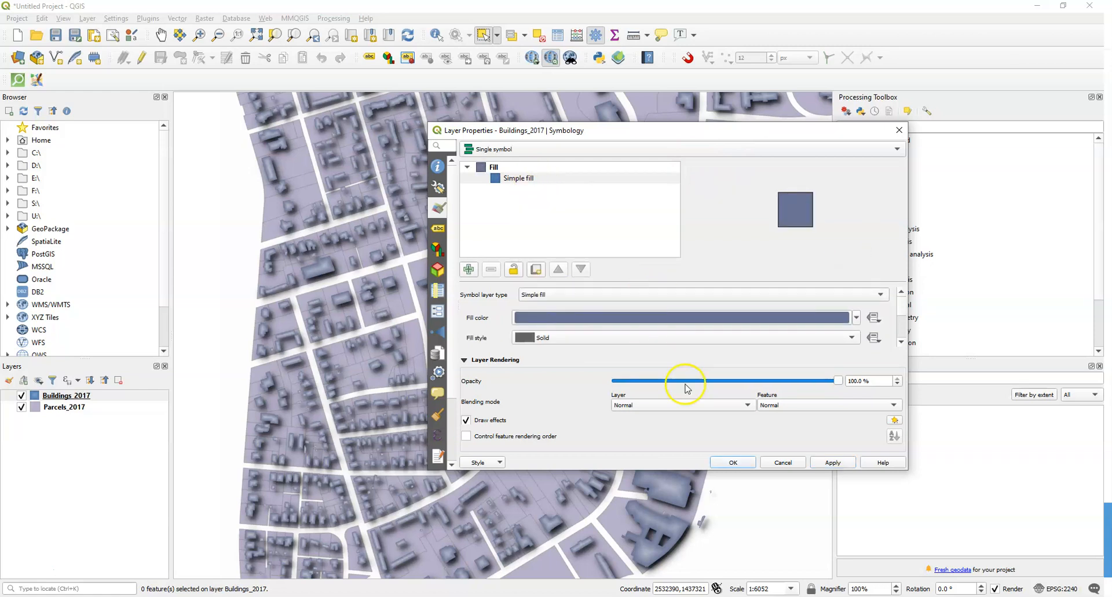
- Add an Inner Glow draw effect to the buildings and apply it
click(894, 420)
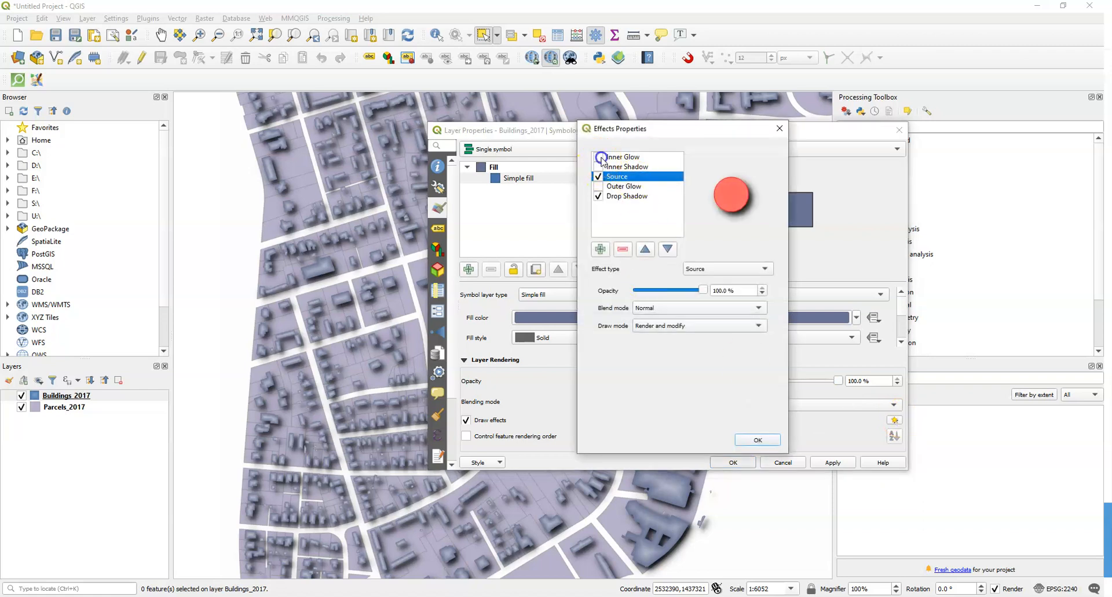
click(598, 157)
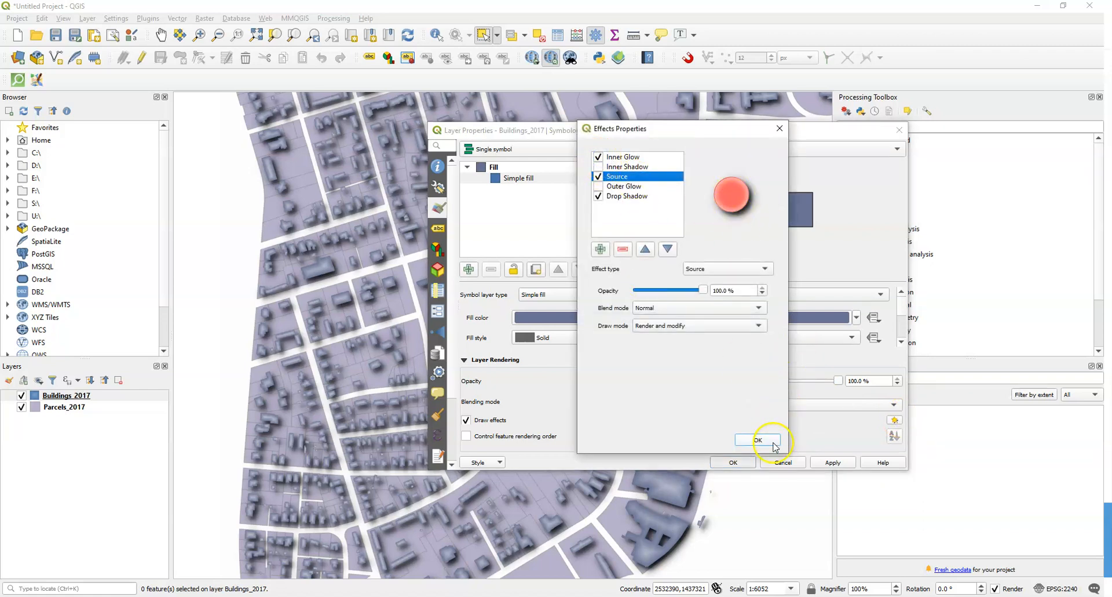
click(758, 439)
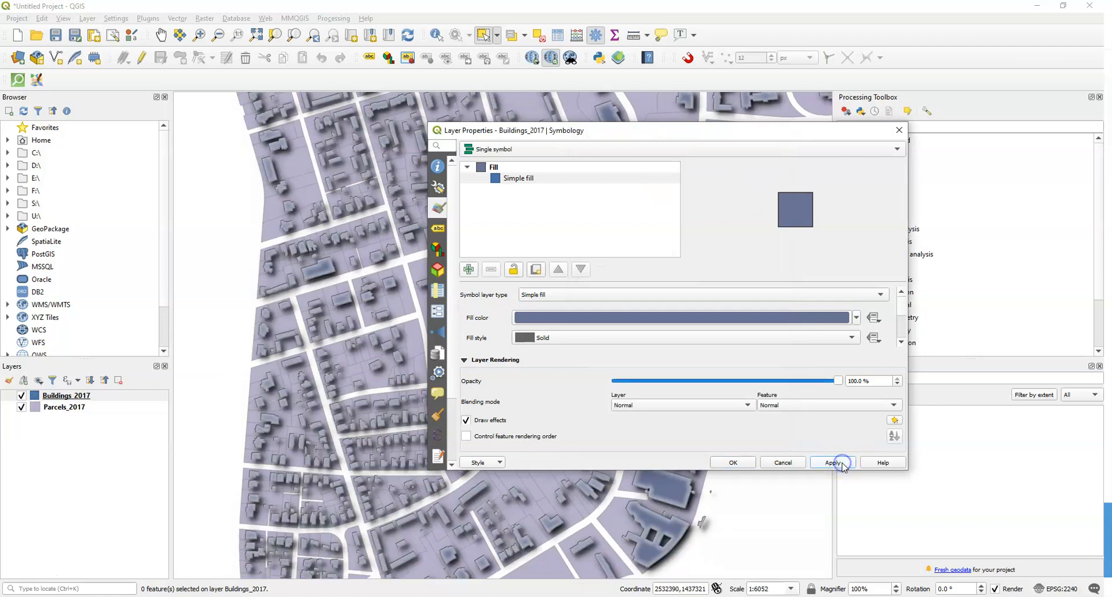
click(833, 461)
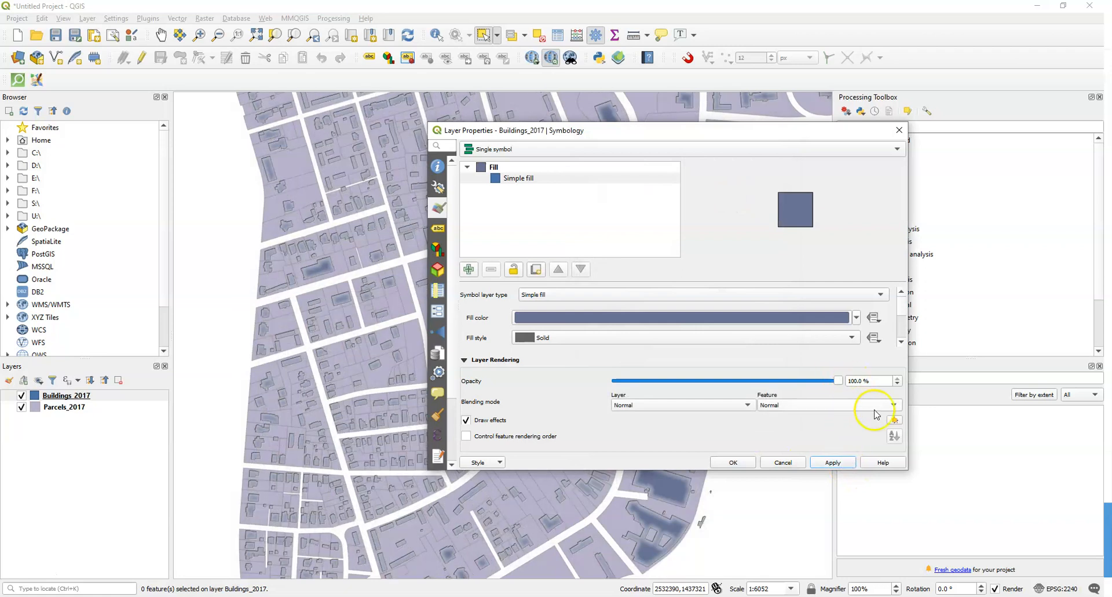
- Give the buildings' Inner Glow a light blue single colour and confirm
click(894, 419)
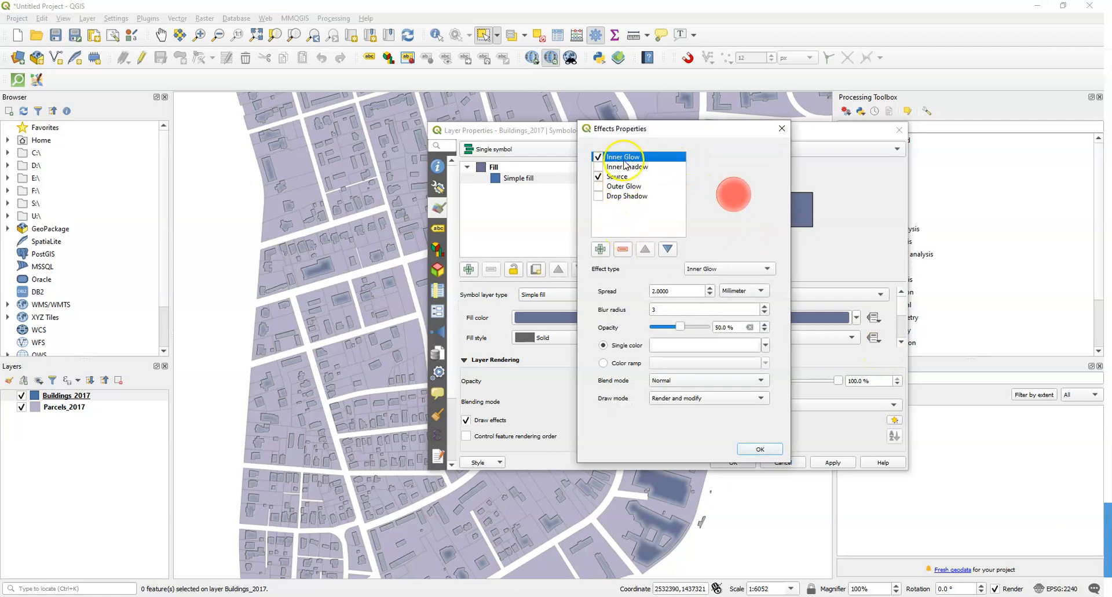
click(598, 186)
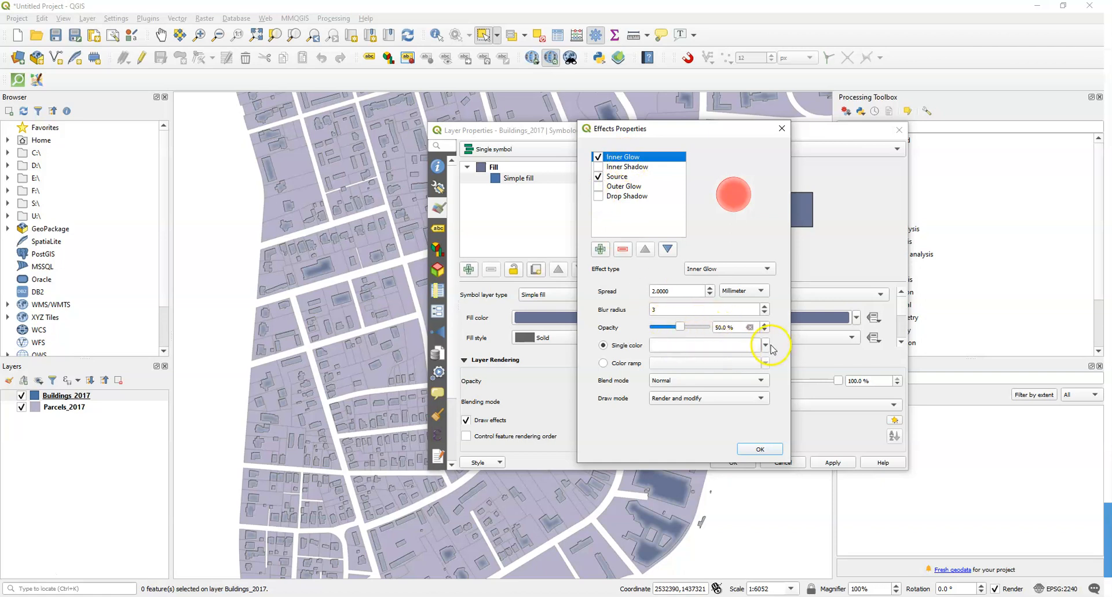
click(764, 345)
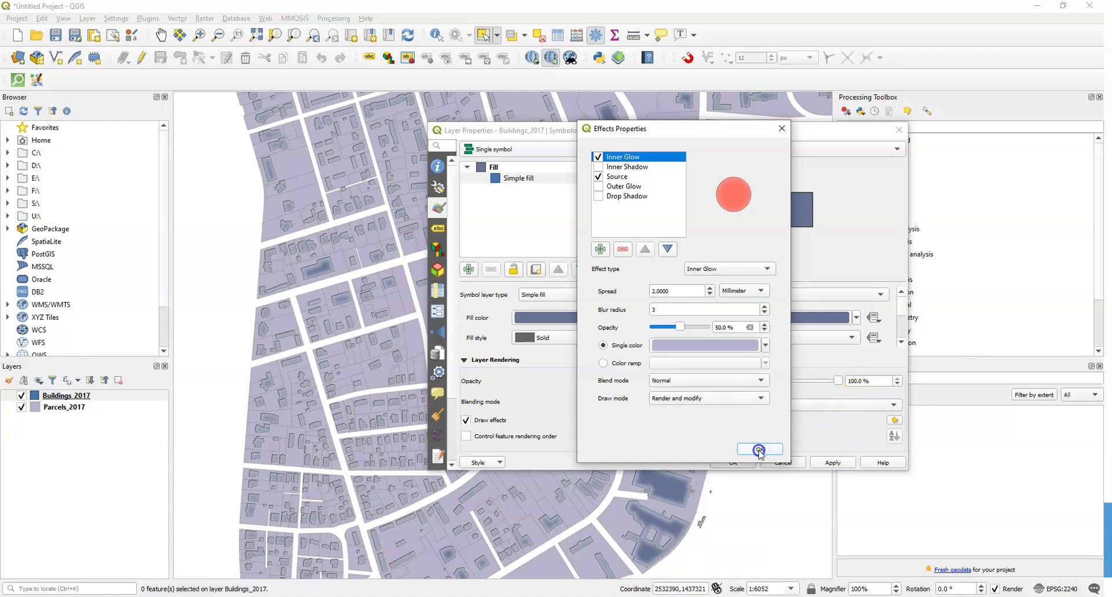
click(759, 448)
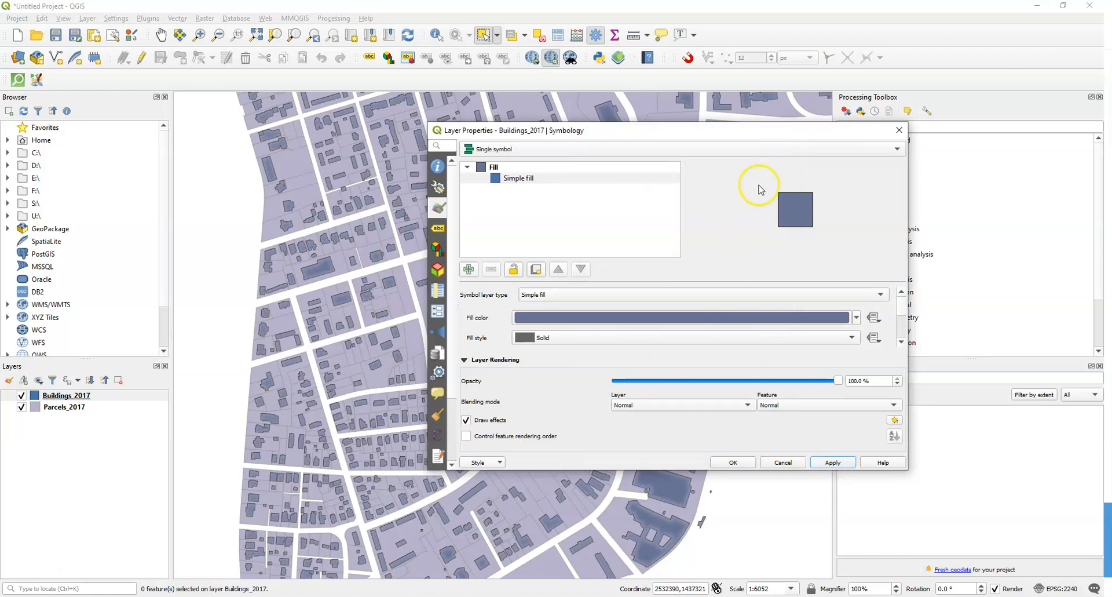
mouse_move(663, 517)
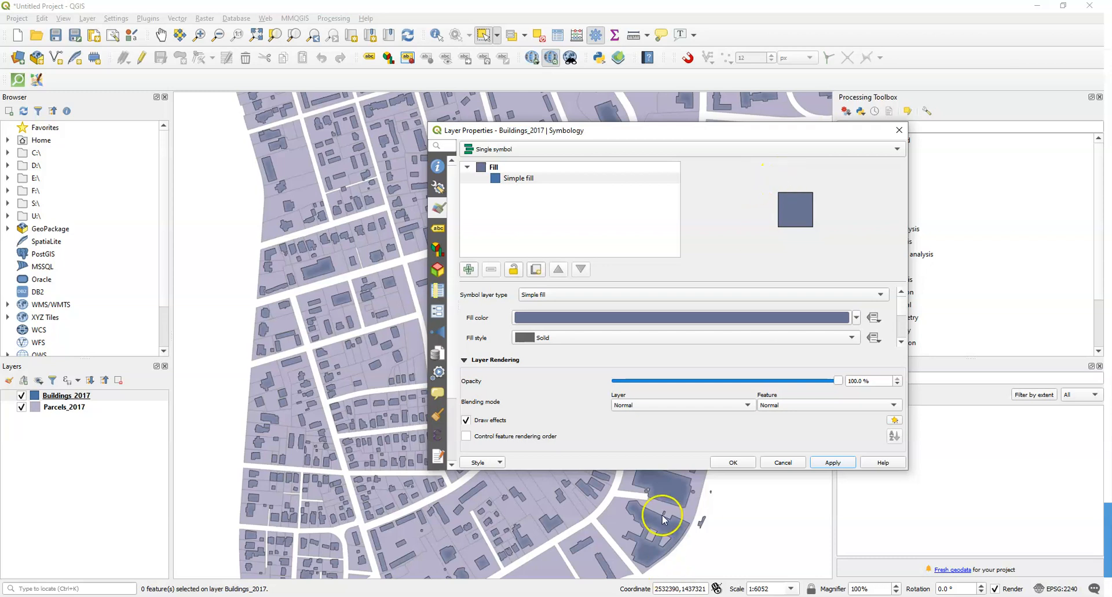
mouse_move(705, 495)
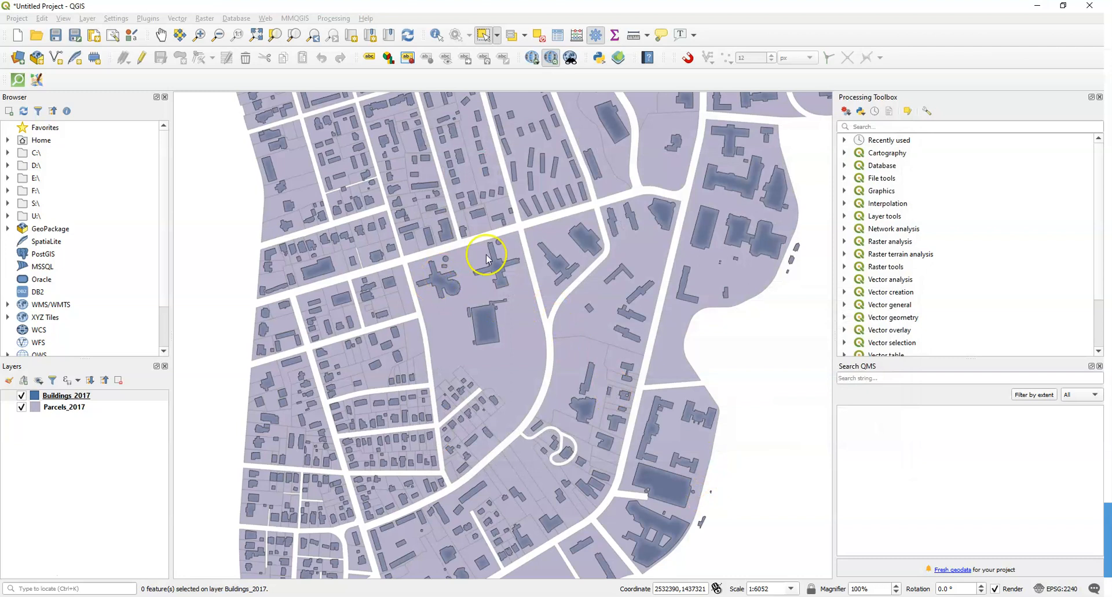
- Select Buildings_2017 in the Layers panel to view the finished map
click(66, 395)
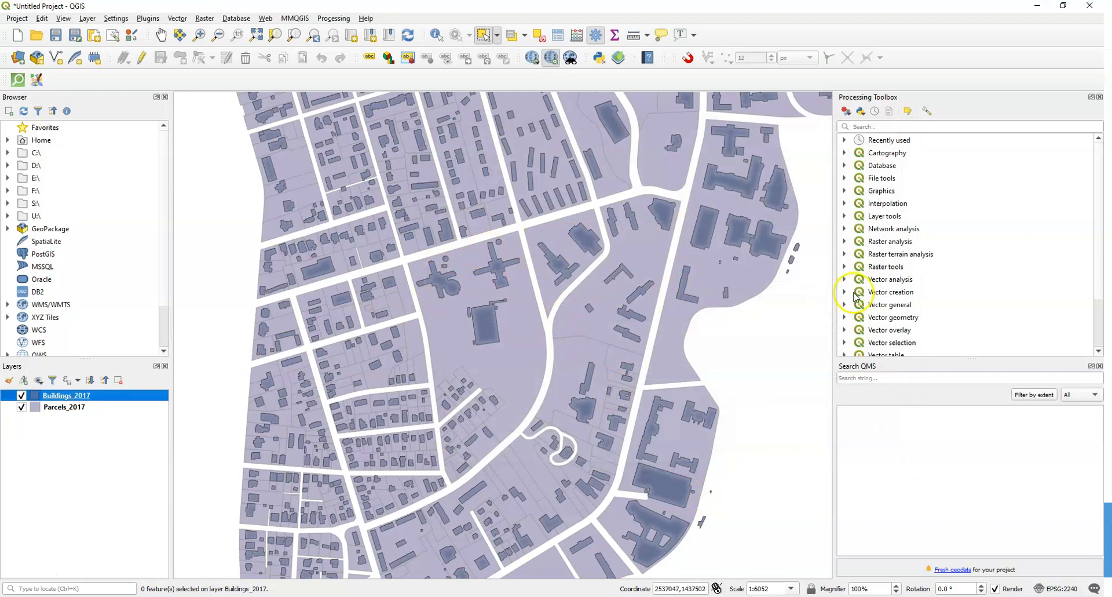
mouse_move(230, 498)
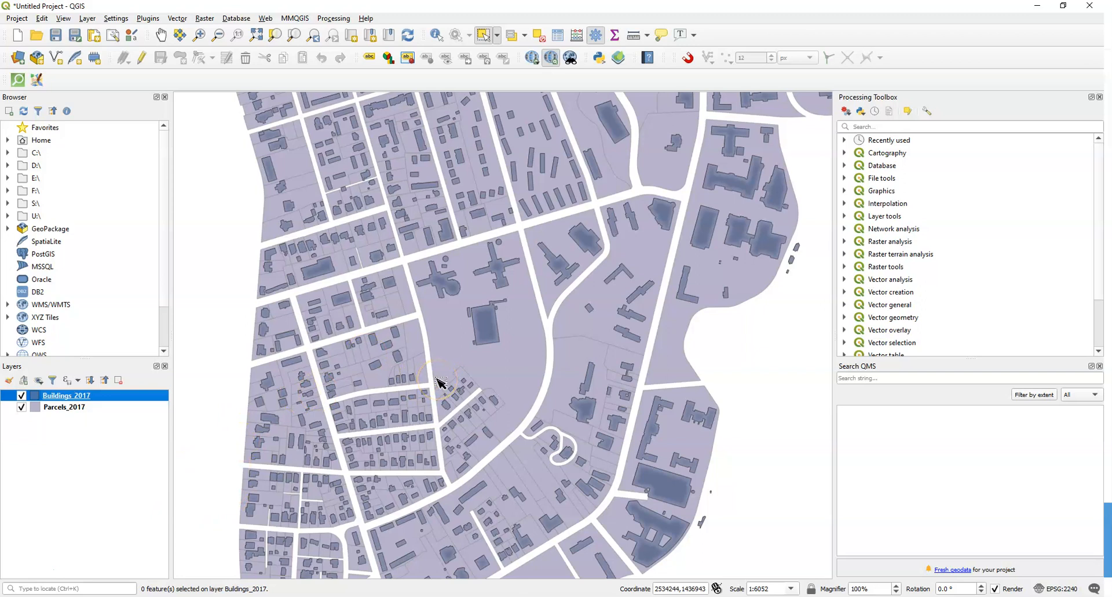
mouse_move(556, 355)
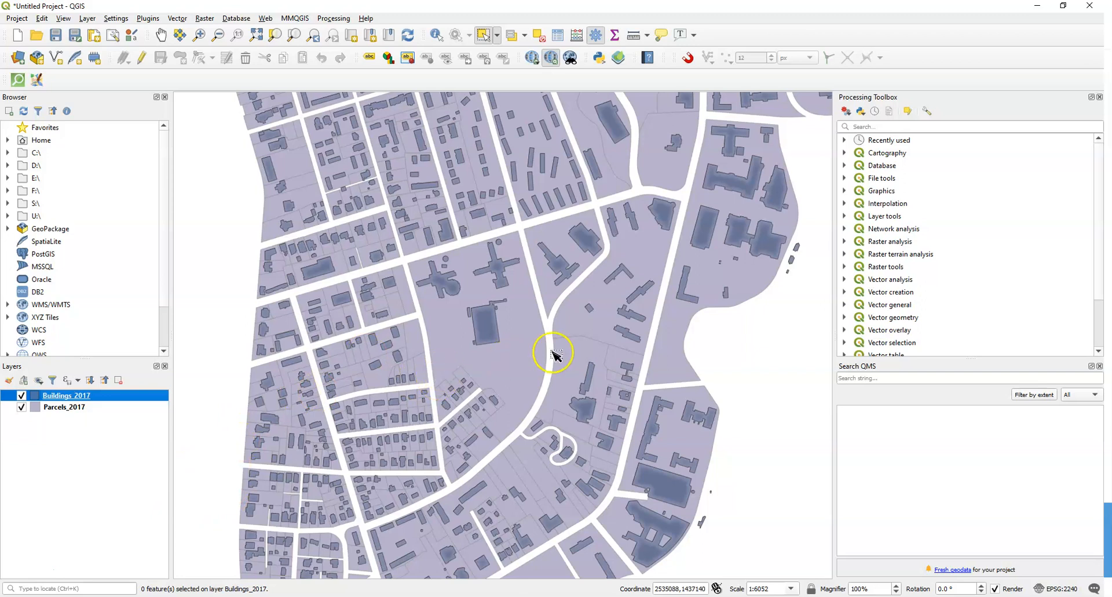
mouse_move(559, 364)
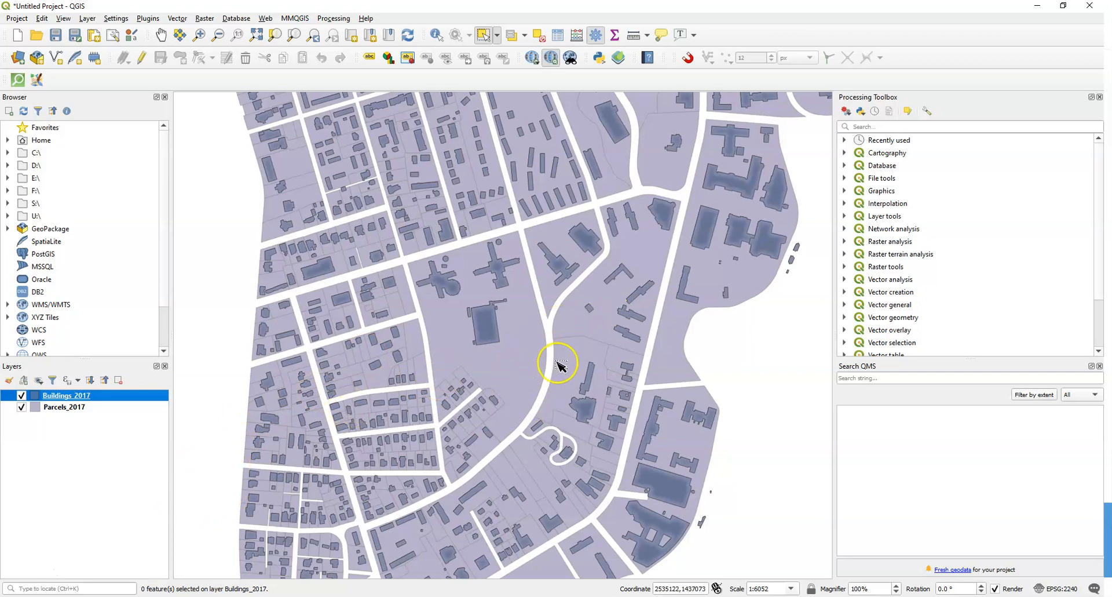
mouse_move(647, 352)
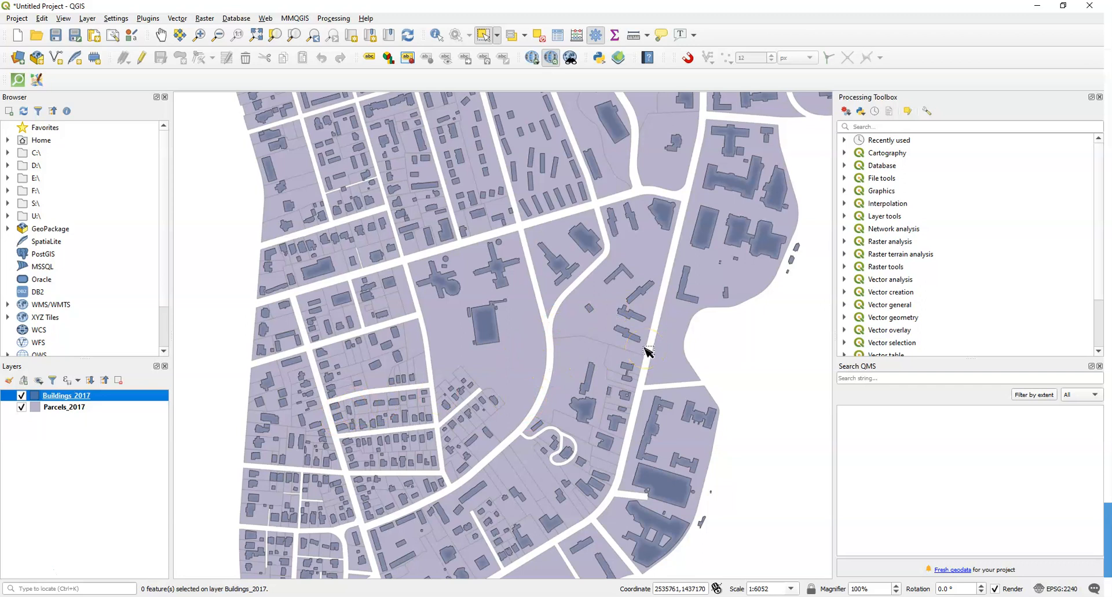
mouse_move(18, 571)
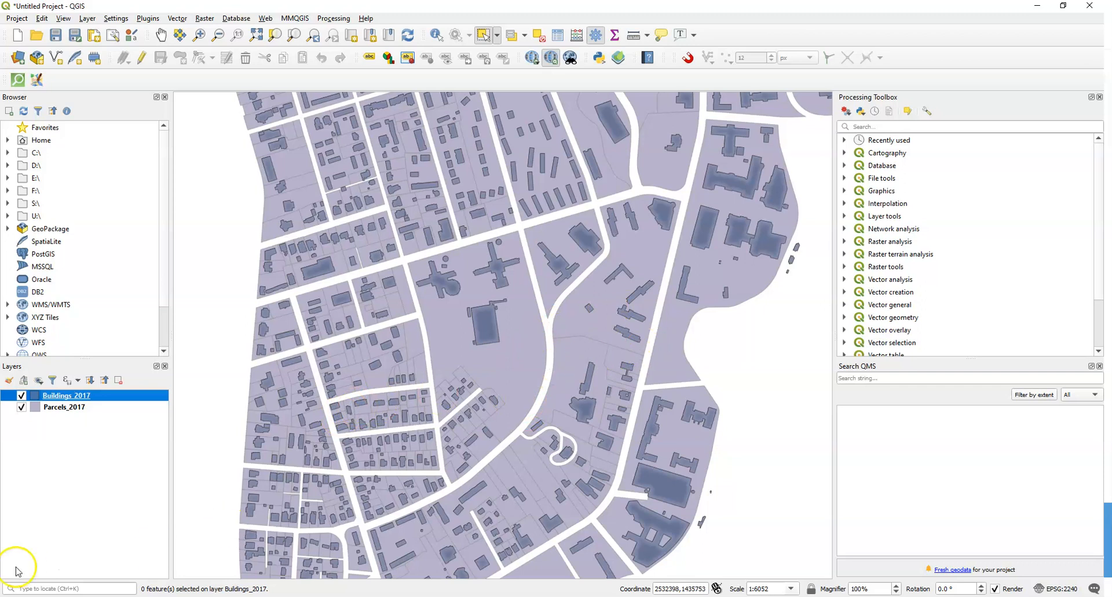